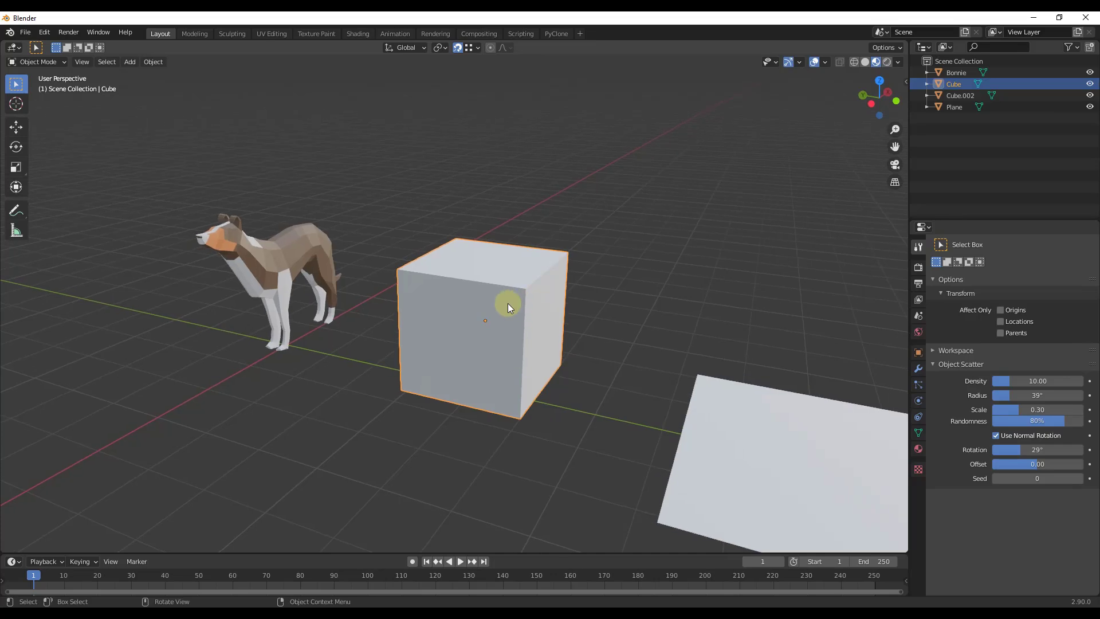
# - In Edit Mode with vertex snapping, snap the cube's top front-right vertex onto the back-right corner
pyautogui.press('Tab')
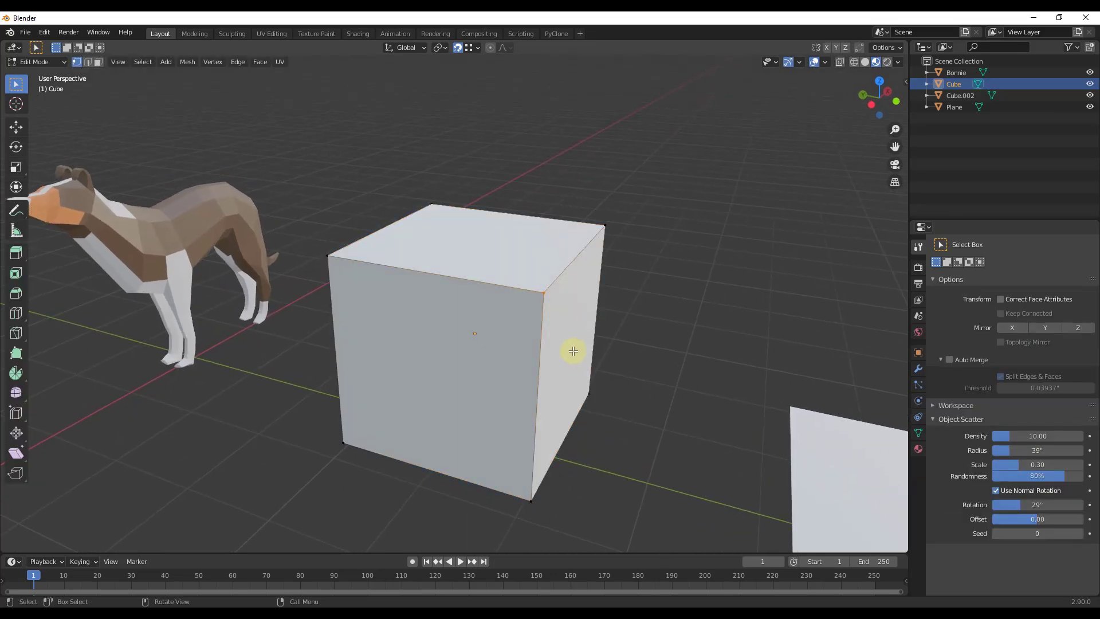
pyautogui.moveTo(457, 47)
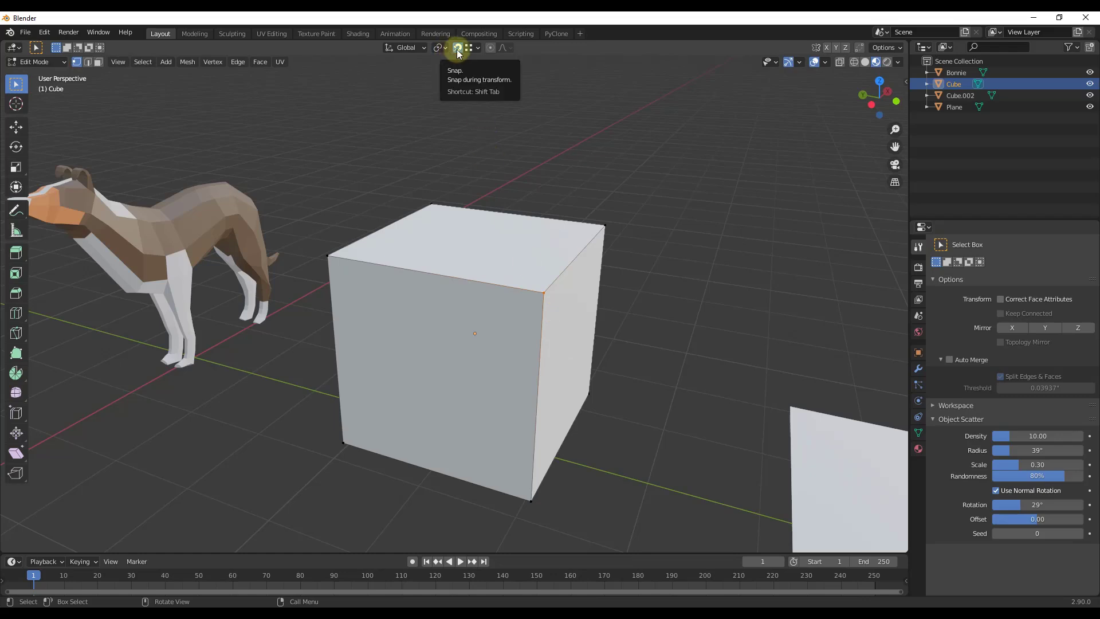
pyautogui.click(457, 47)
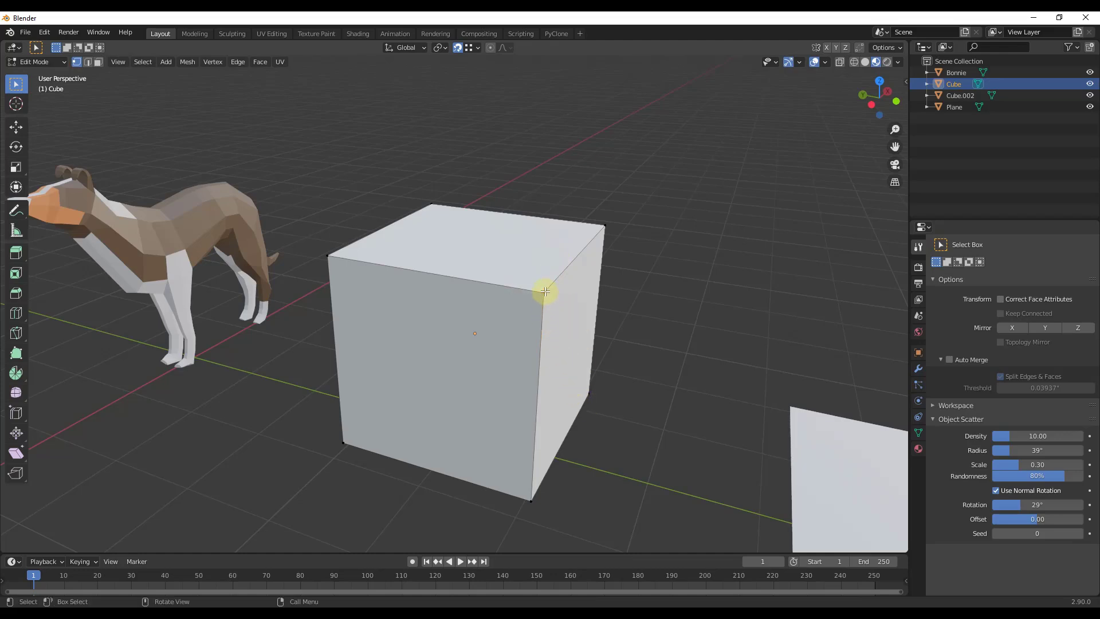
pyautogui.moveTo(543, 291); pyautogui.dragTo(600, 227)
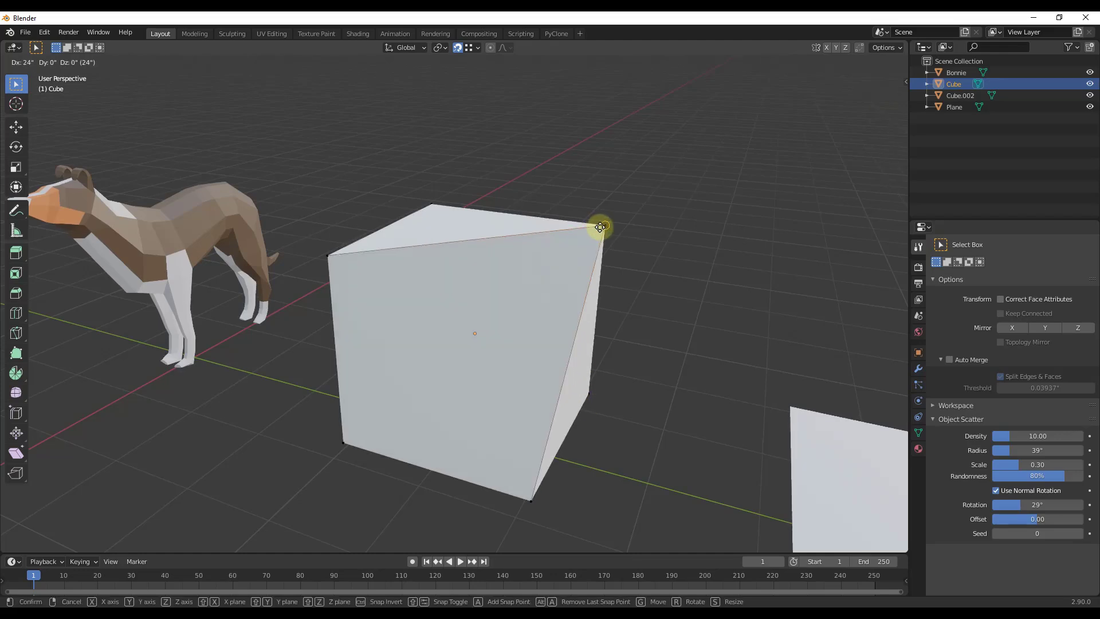
pyautogui.click(600, 227)
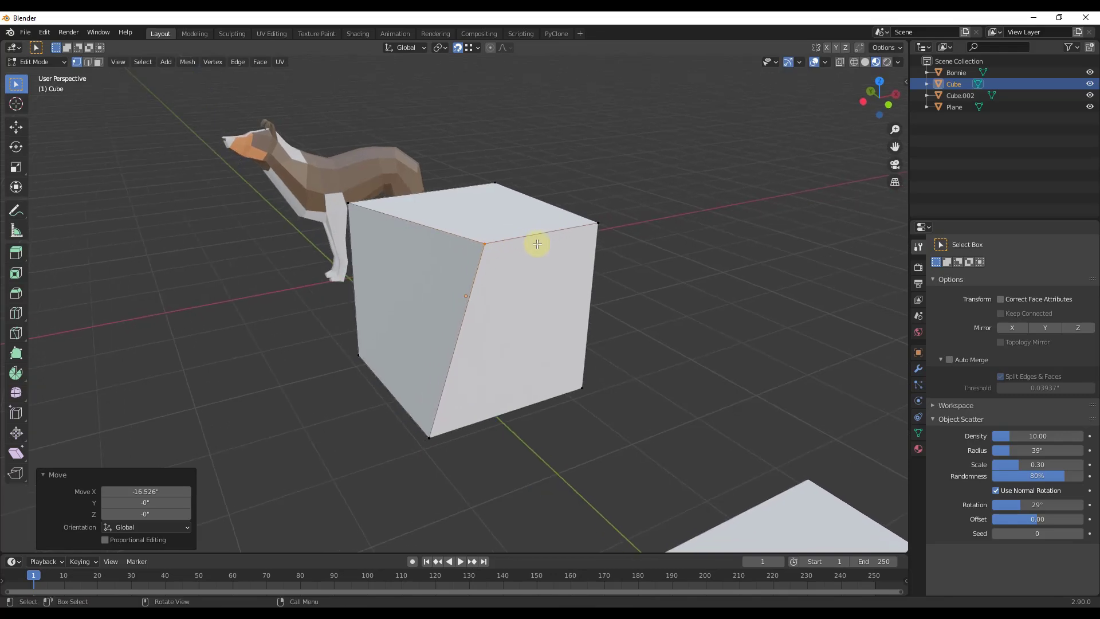
pyautogui.moveTo(484, 257)
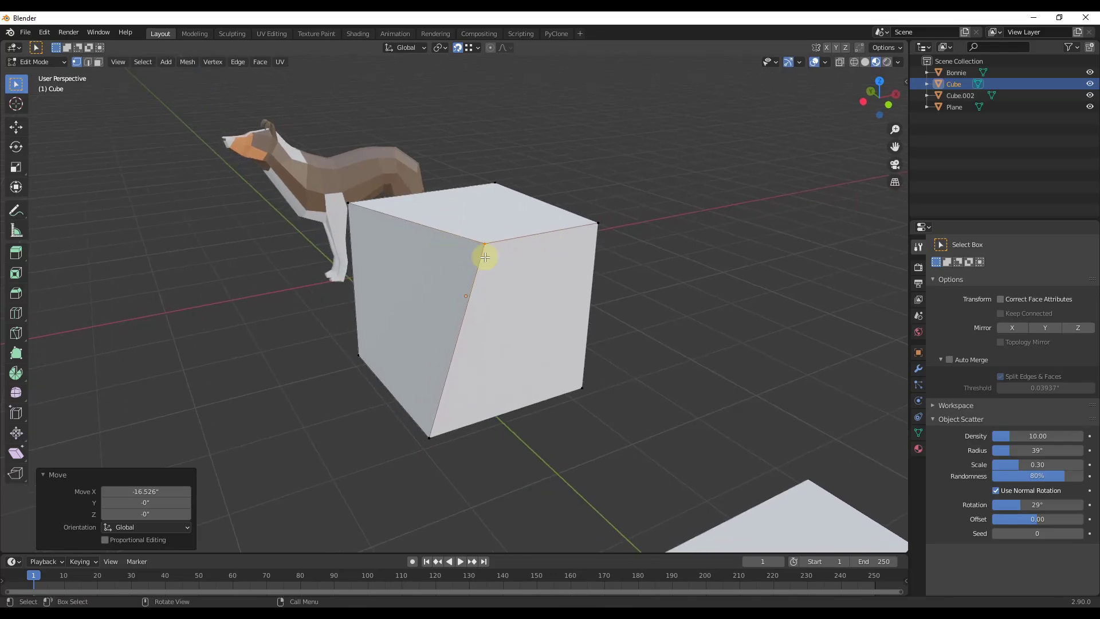
pyautogui.moveTo(570, 225)
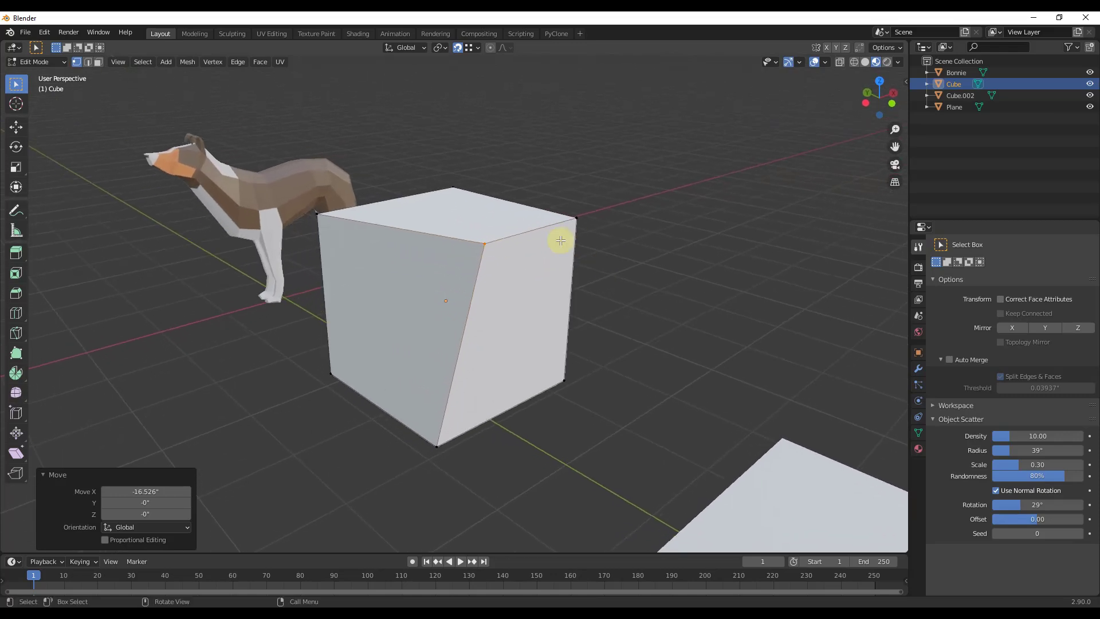
pyautogui.moveTo(565, 272)
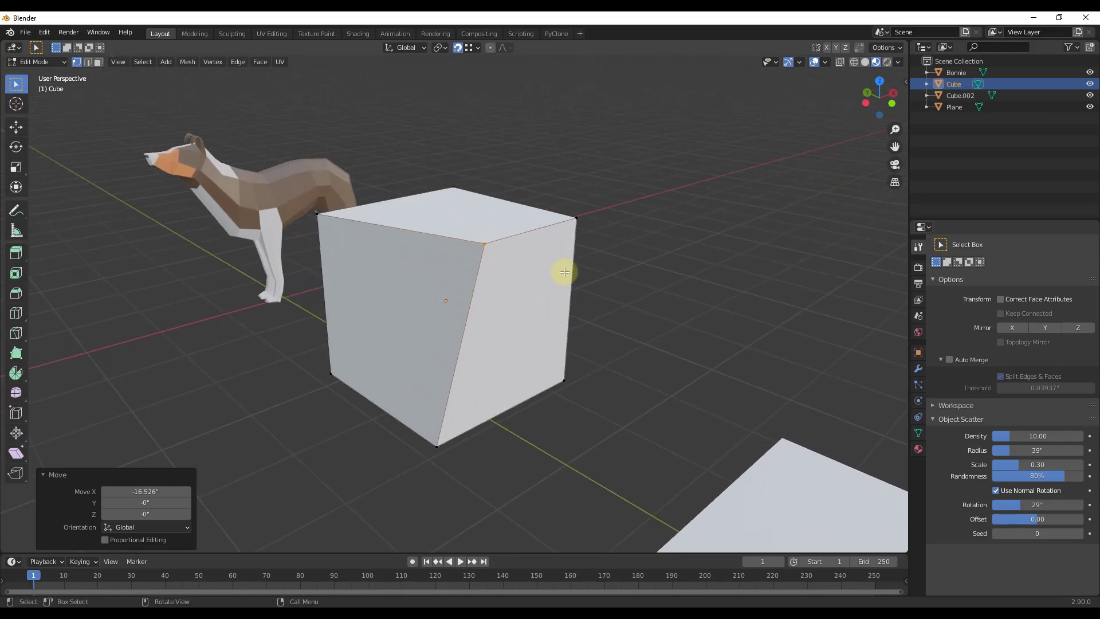
pyautogui.moveTo(554, 274)
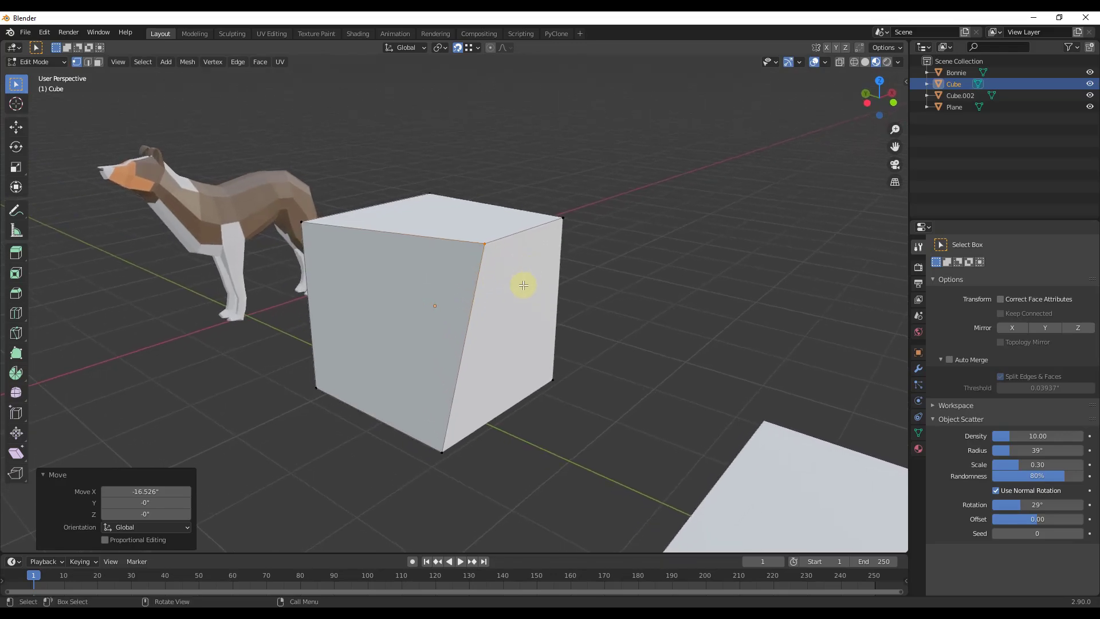
pyautogui.moveTo(566, 216)
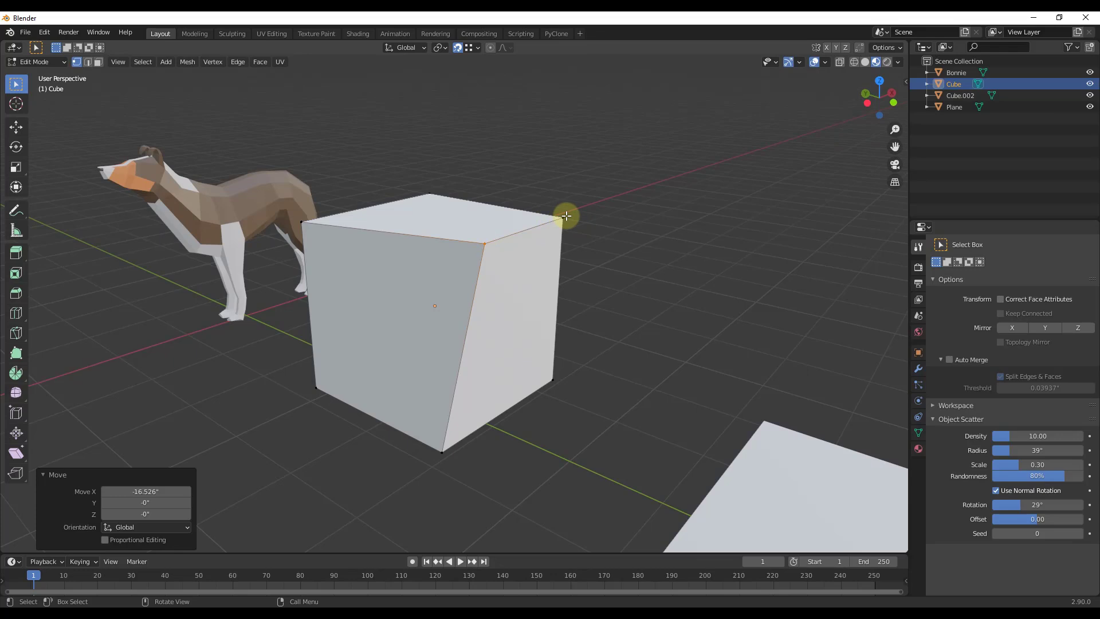
pyautogui.moveTo(557, 216)
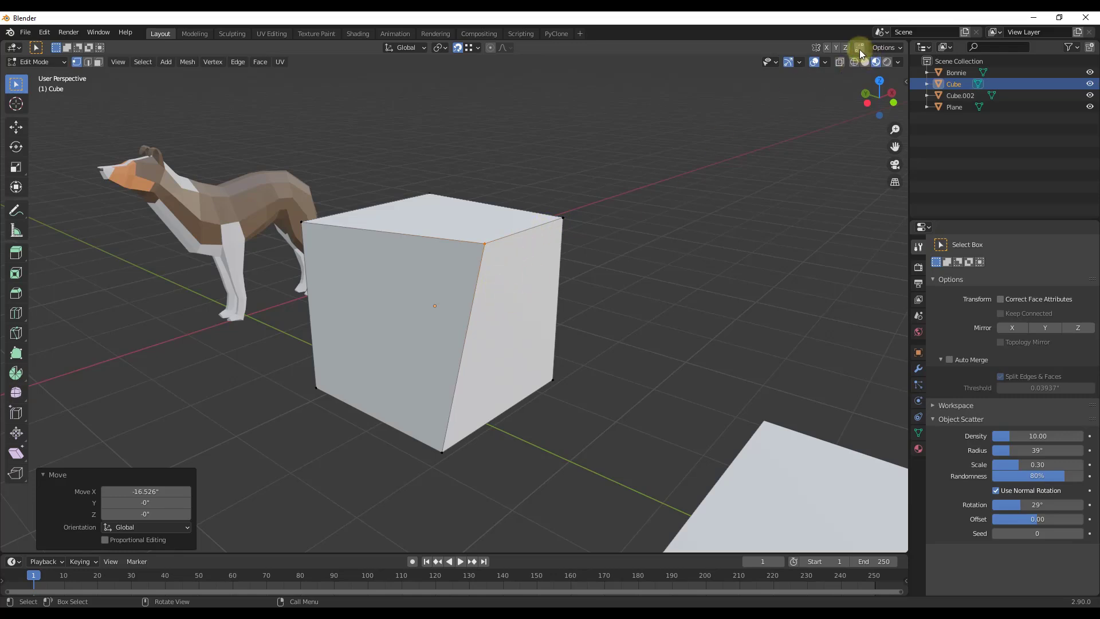
pyautogui.moveTo(859, 47)
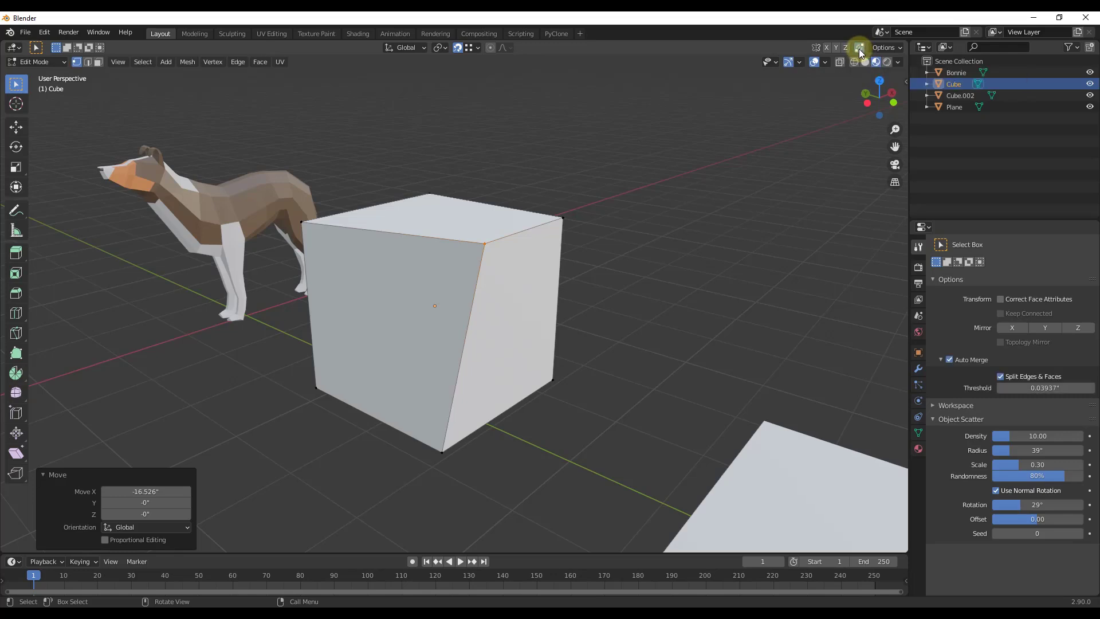
pyautogui.moveTo(859, 47)
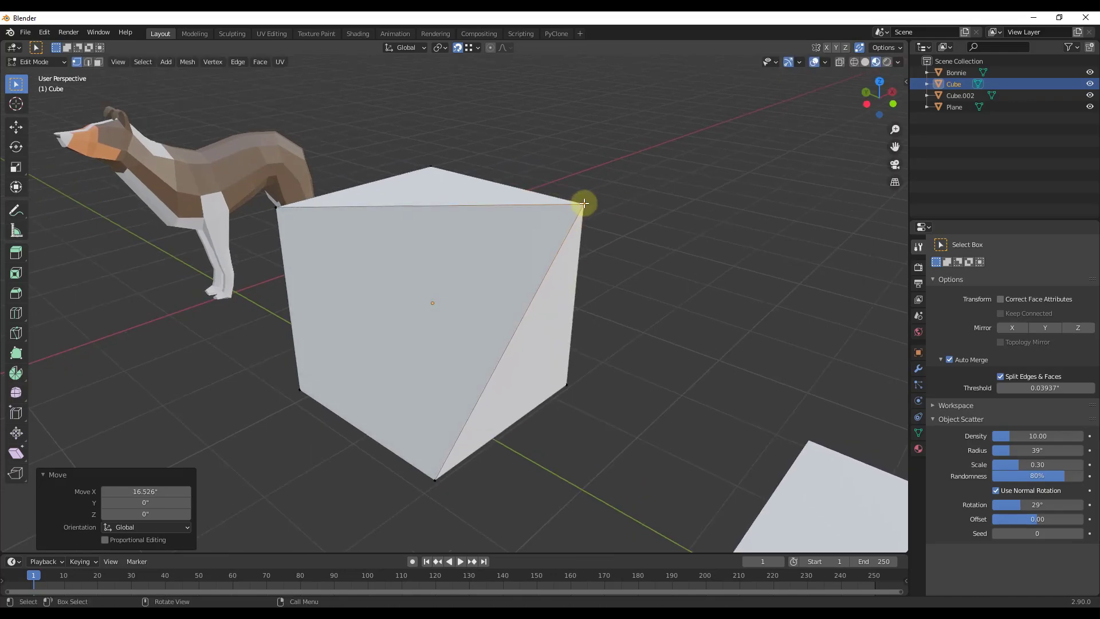
# - Move the top corner onto the back corner again so Auto Merge fuses them
pyautogui.moveTo(583, 203); pyautogui.dragTo(462, 240)
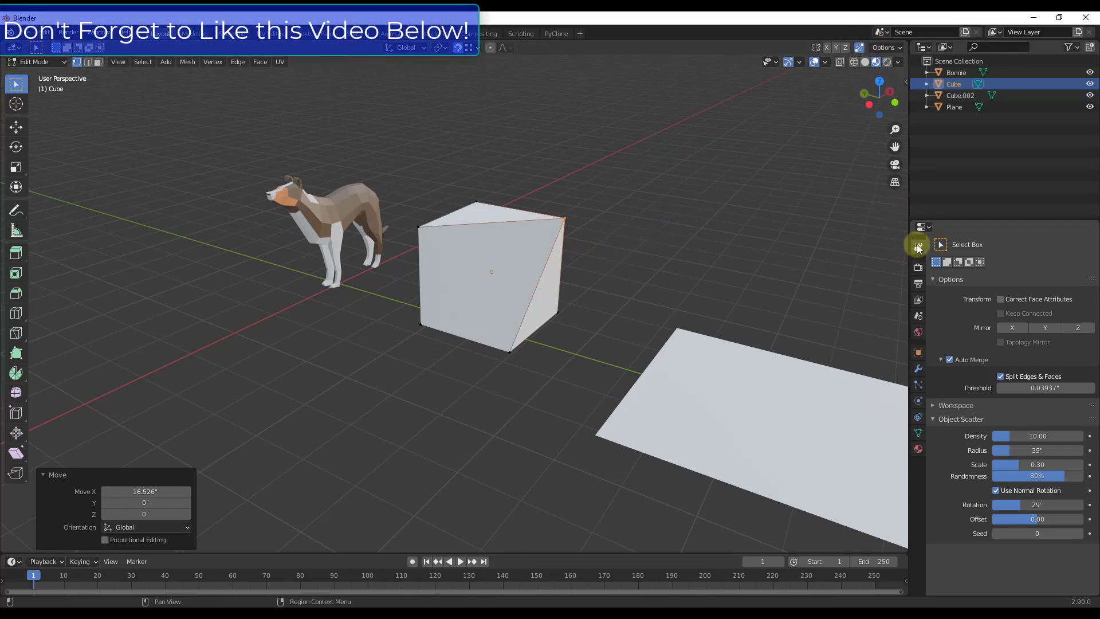
pyautogui.moveTo(919, 246)
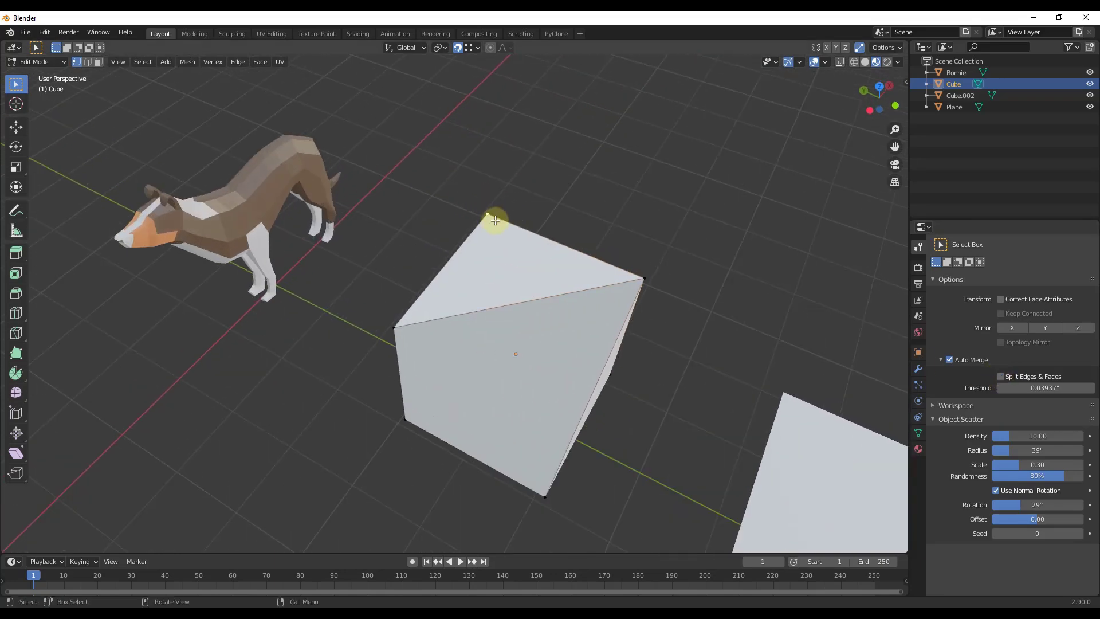
# - Snap the top corner onto an edge of the top face, then select the sloped face to inspect it
pyautogui.click(469, 48)
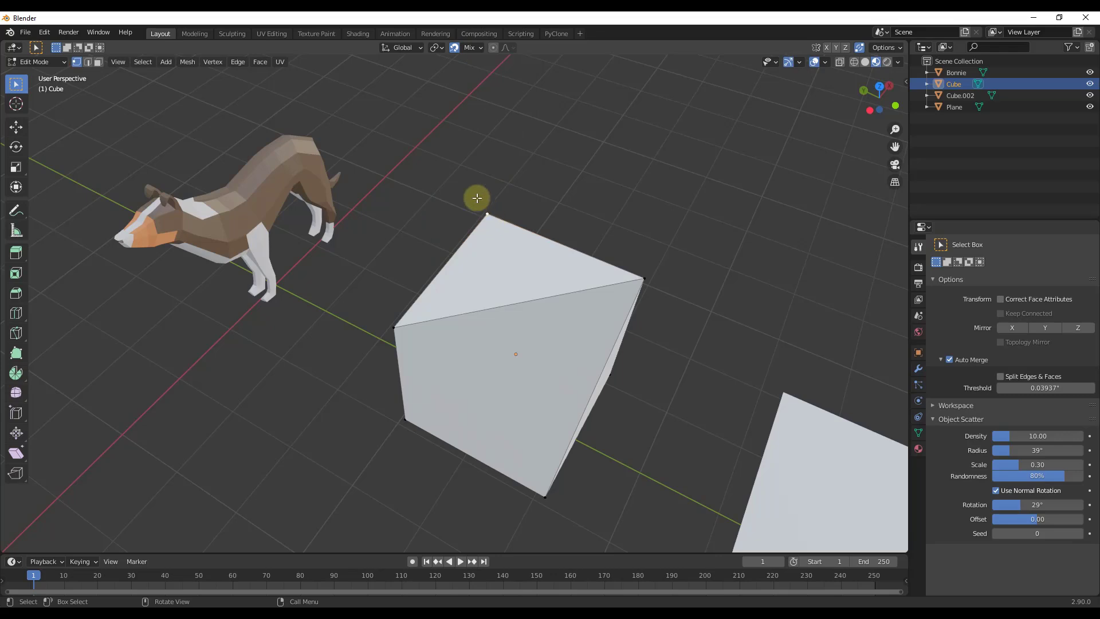
pyautogui.moveTo(477, 197); pyautogui.dragTo(522, 298)
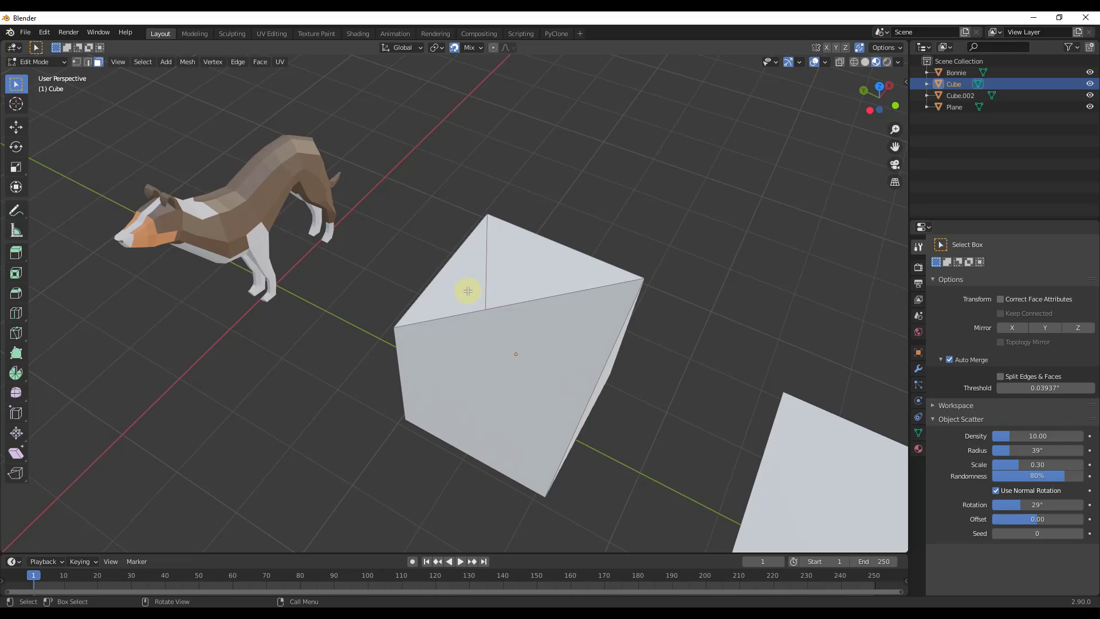
pyautogui.click(900, 165)
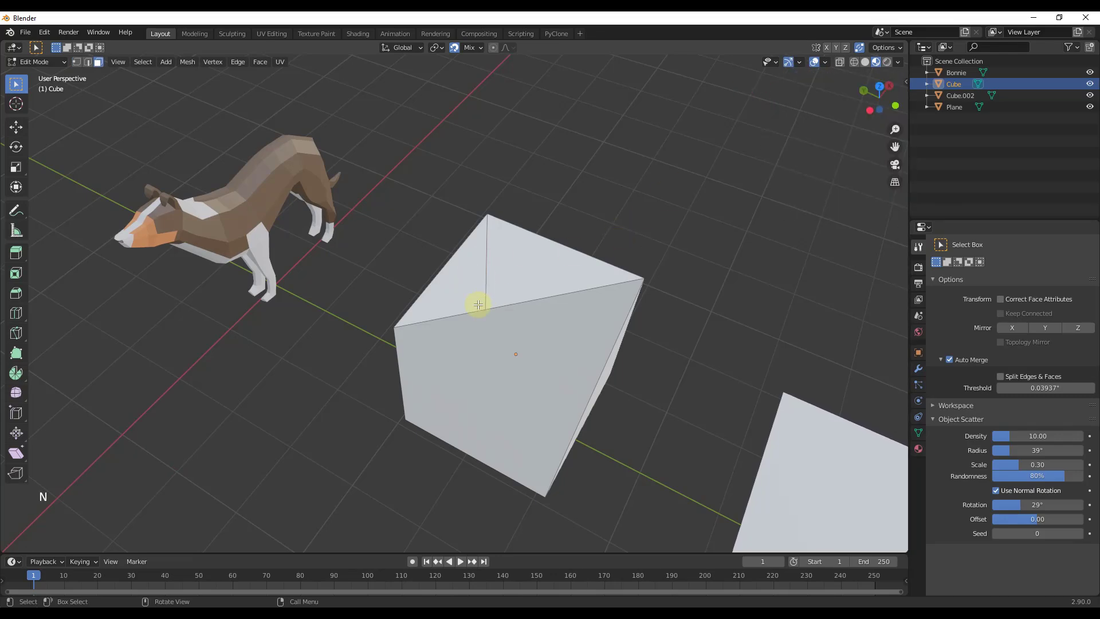
pyautogui.click(515, 249)
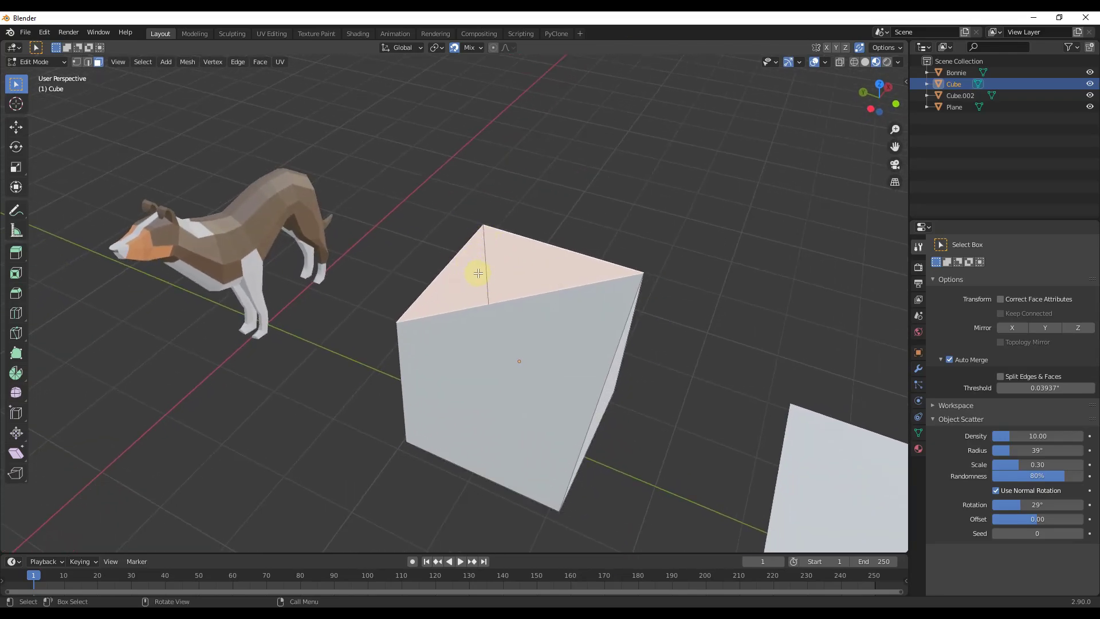
pyautogui.scroll(3)
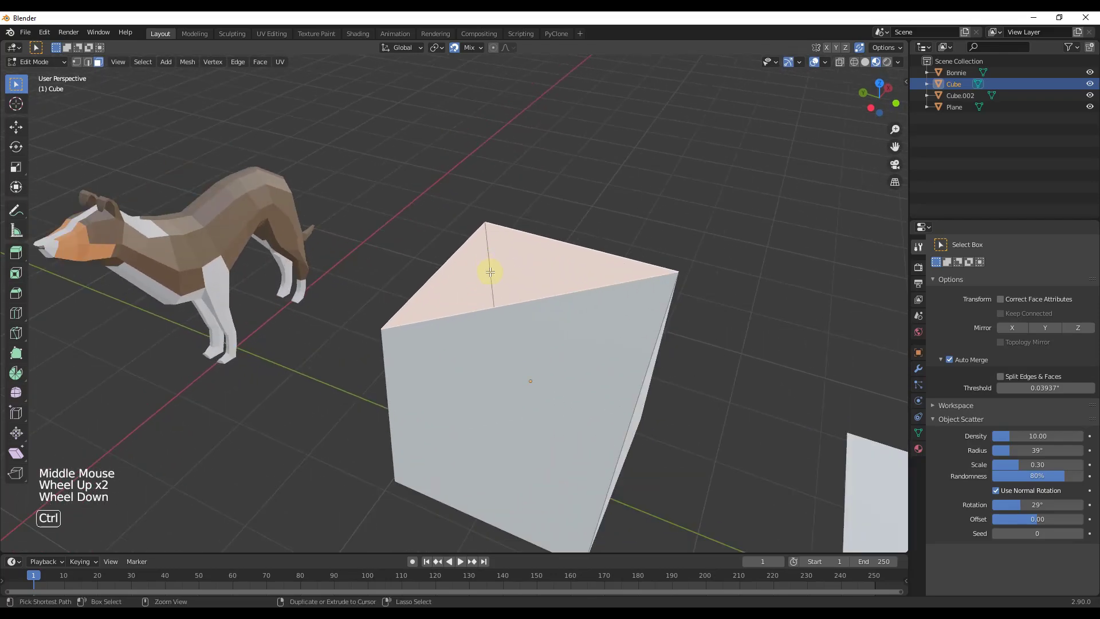
pyautogui.press('ctrl+z')
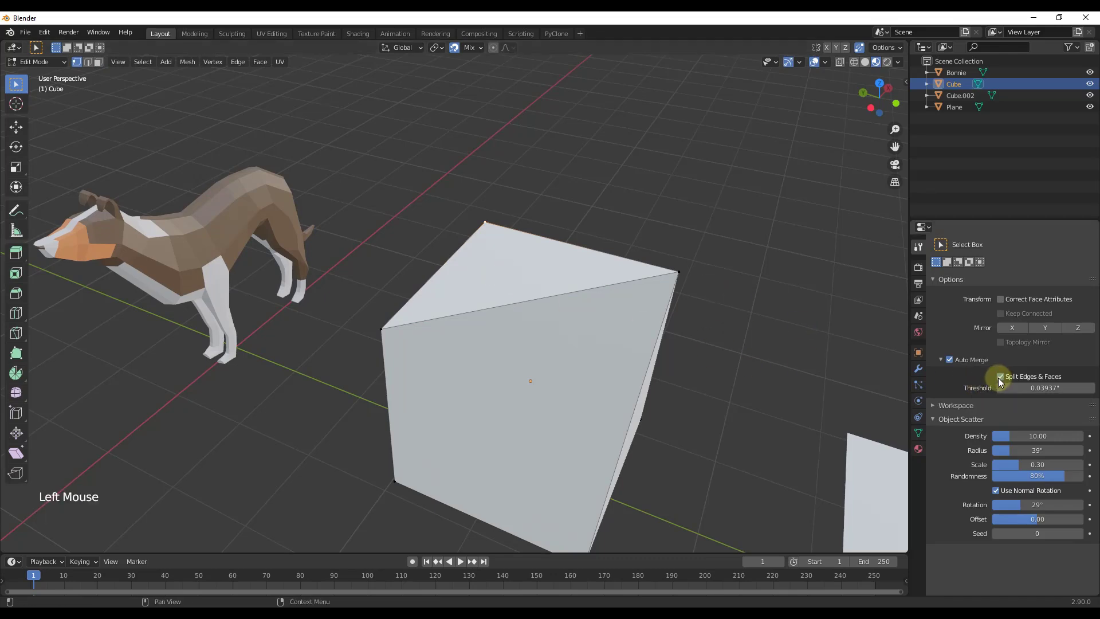
# - Enable Split Edges & Faces for Auto Merge and select a triangle of the slanted top
pyautogui.click(1000, 375)
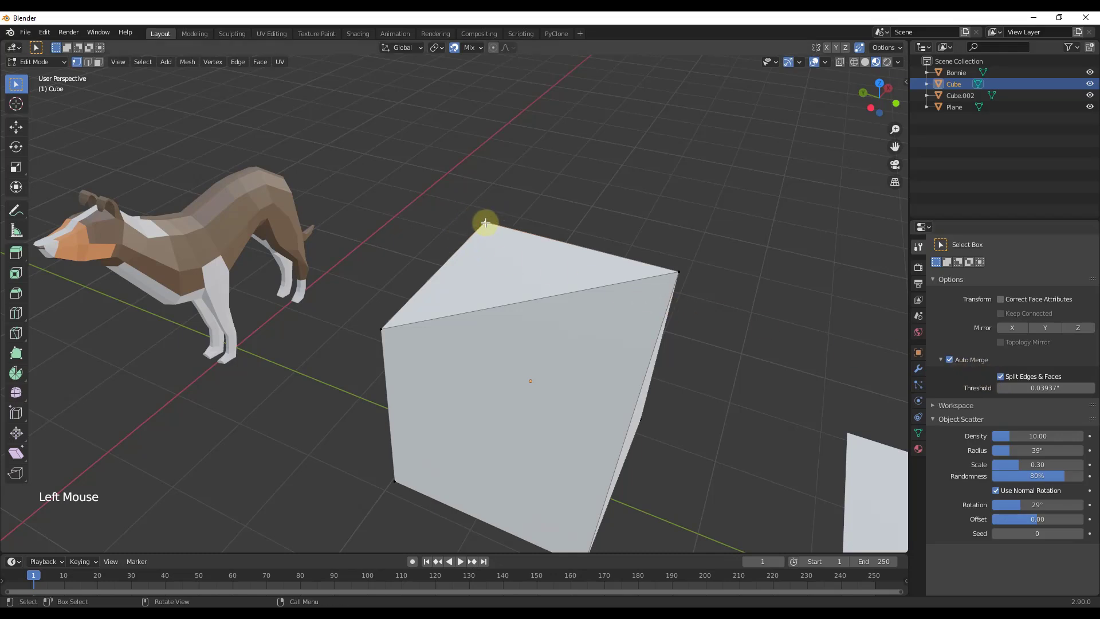
pyautogui.press('e')
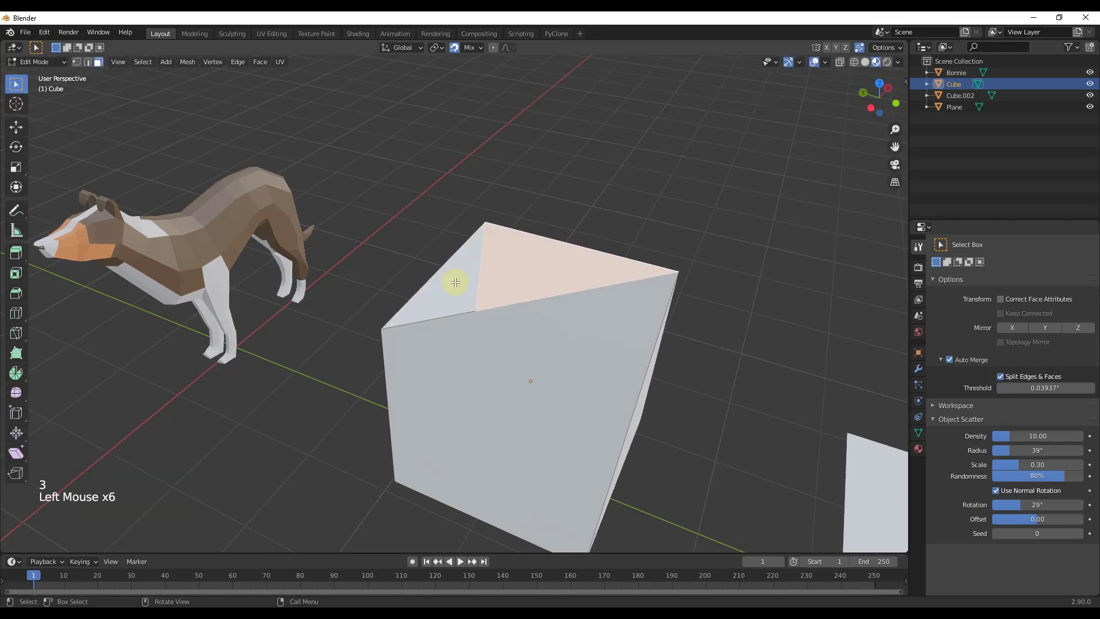
pyautogui.click(456, 281)
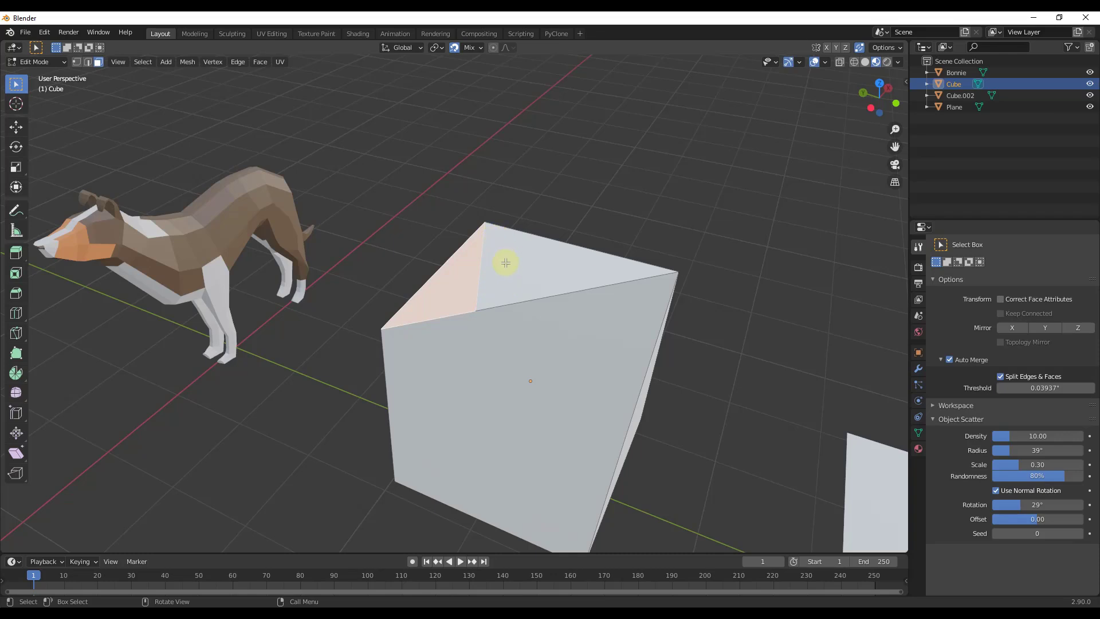
pyautogui.moveTo(486, 268)
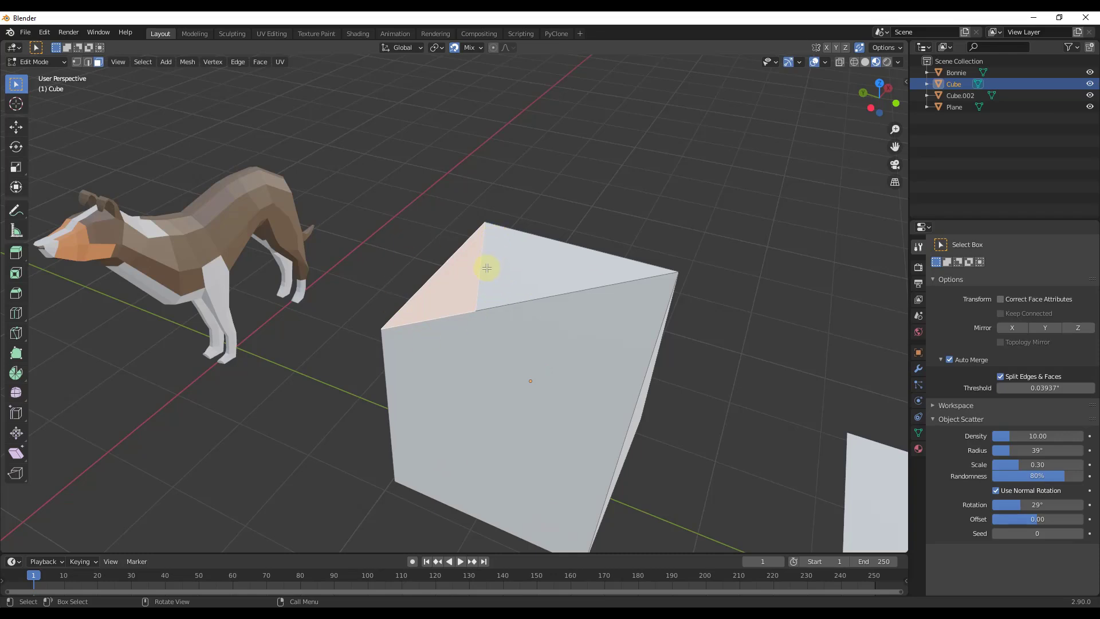
pyautogui.moveTo(549, 349)
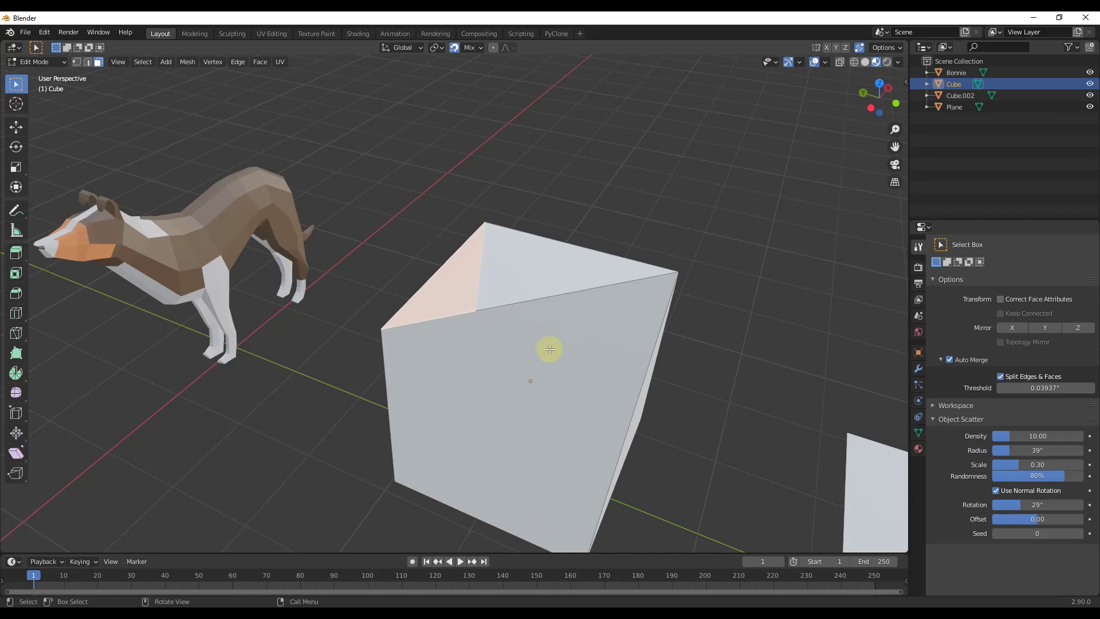
pyautogui.moveTo(491, 322)
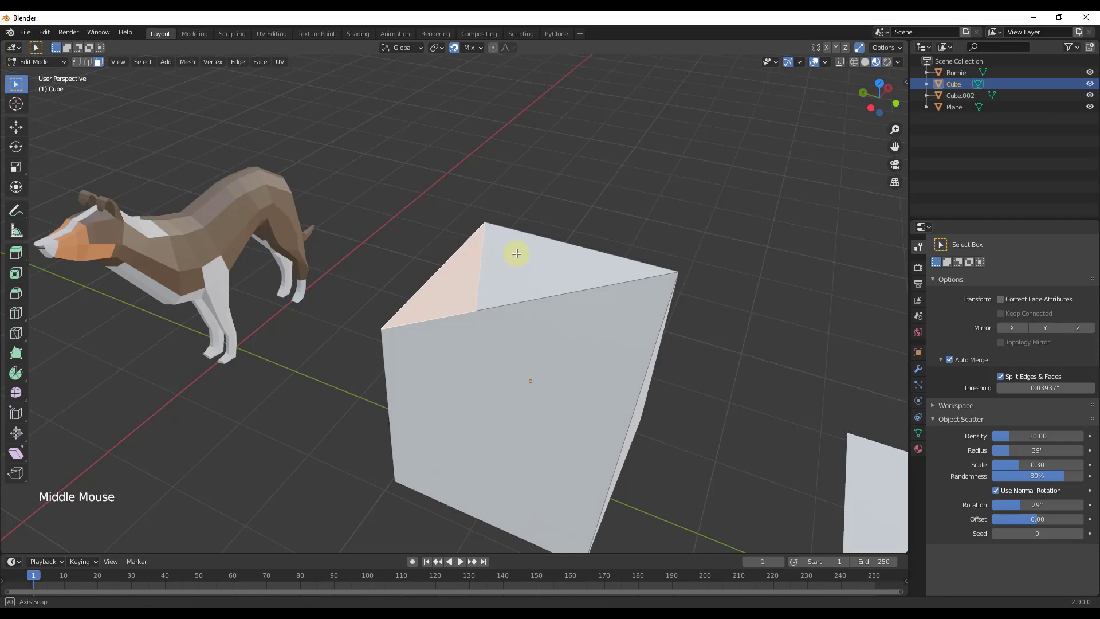
pyautogui.moveTo(515, 254); pyautogui.dragTo(549, 305)
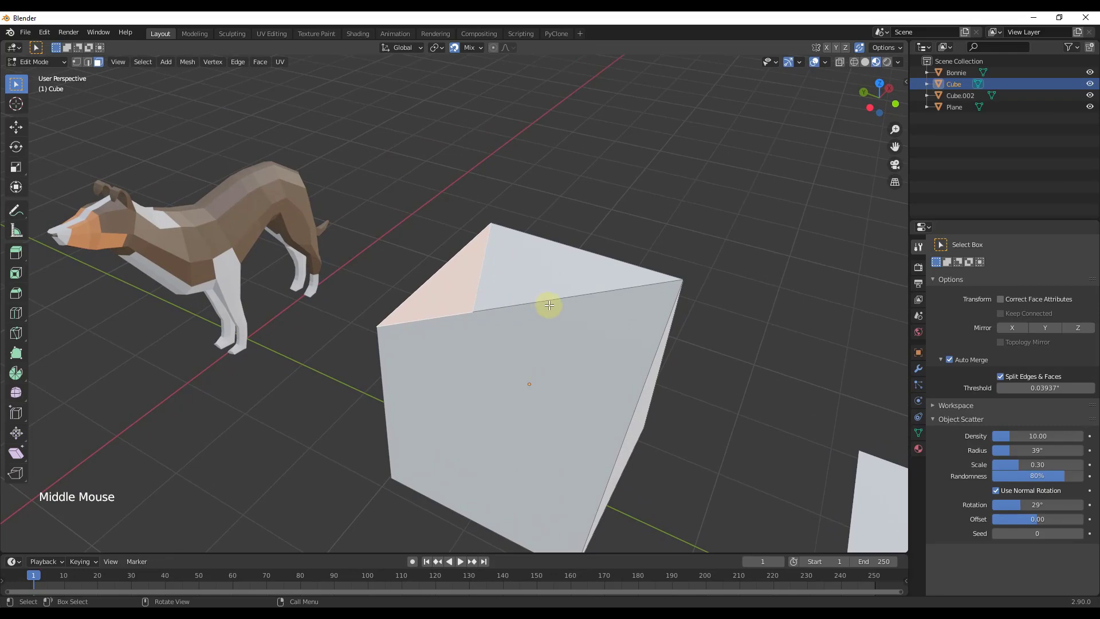
pyautogui.moveTo(497, 228)
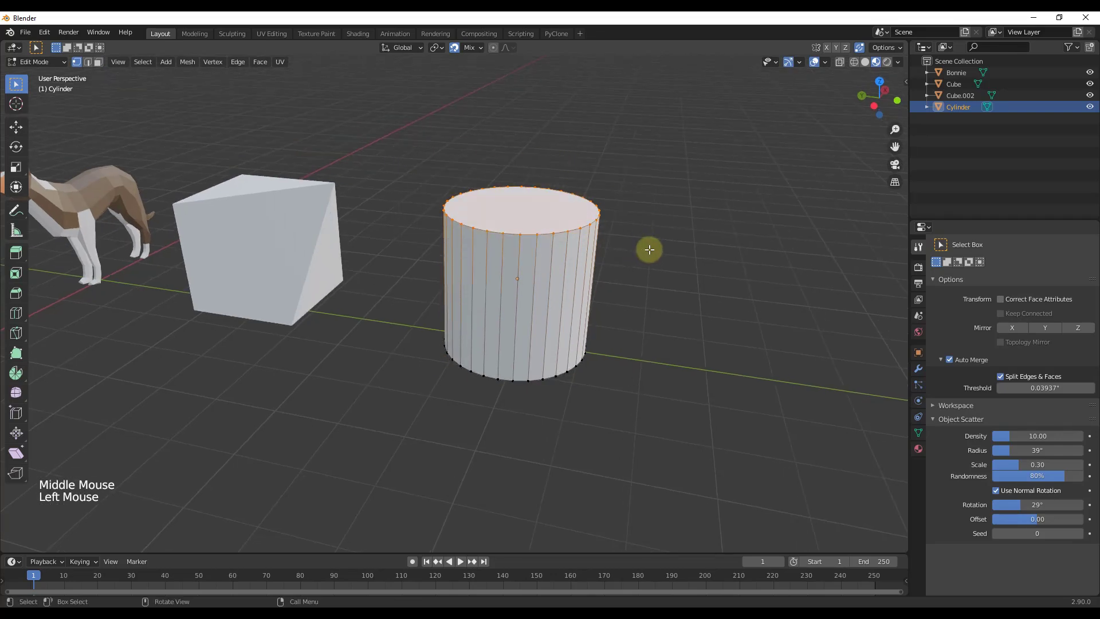
# - Select the cylinder's top ring and preview scaling it to a point as a cone
pyautogui.moveTo(649, 250); pyautogui.dragTo(478, 185)
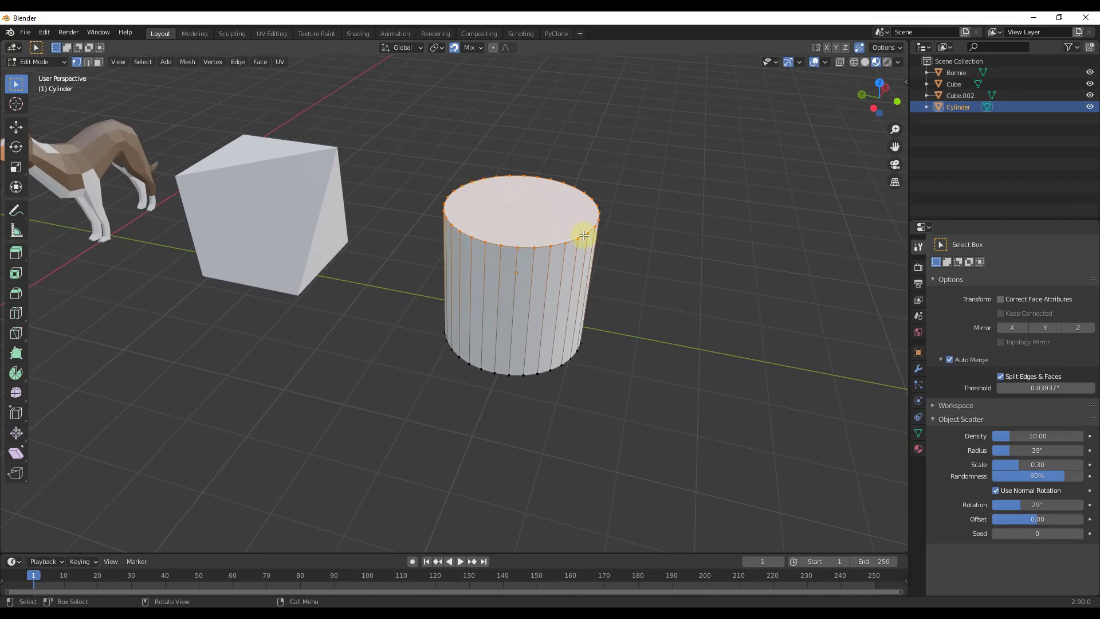
pyautogui.press('ctrl+z')
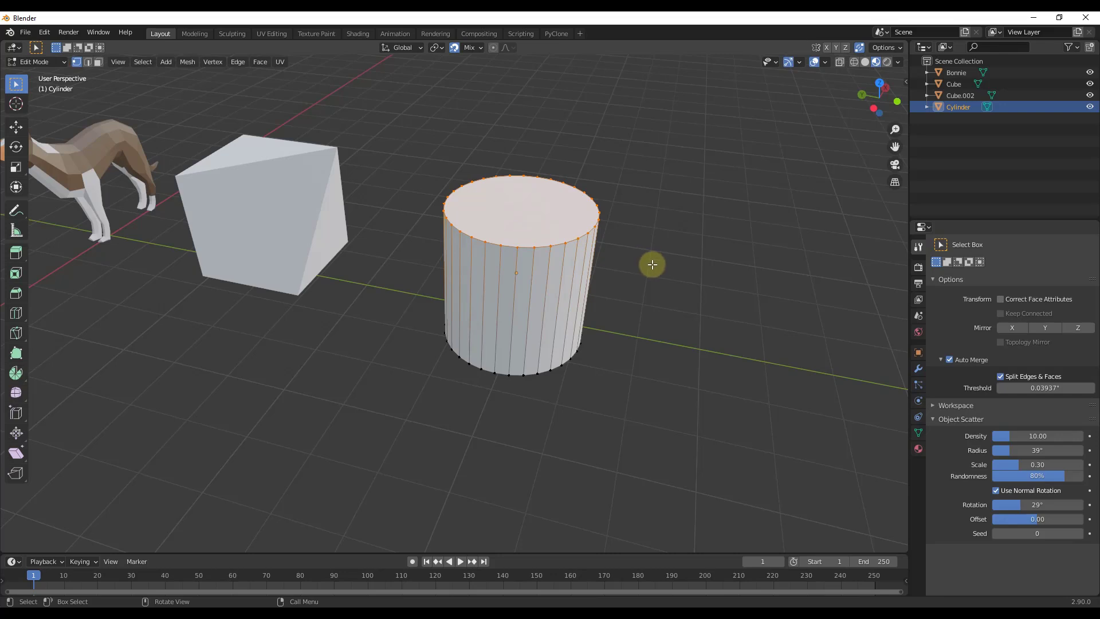
pyautogui.press('s')
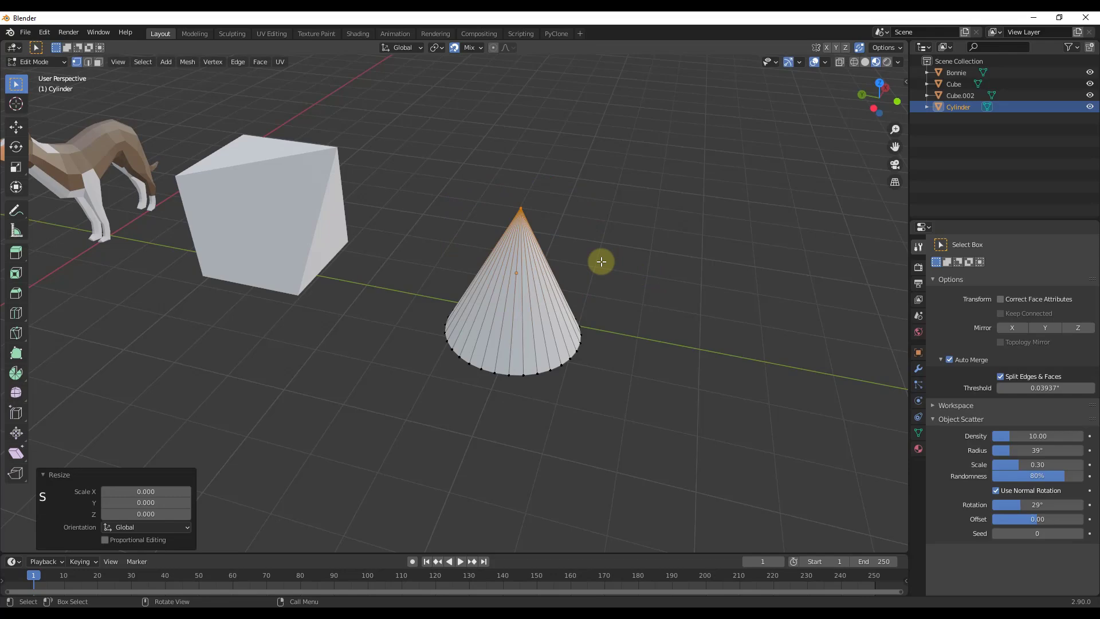
pyautogui.moveTo(601, 262); pyautogui.dragTo(515, 211)
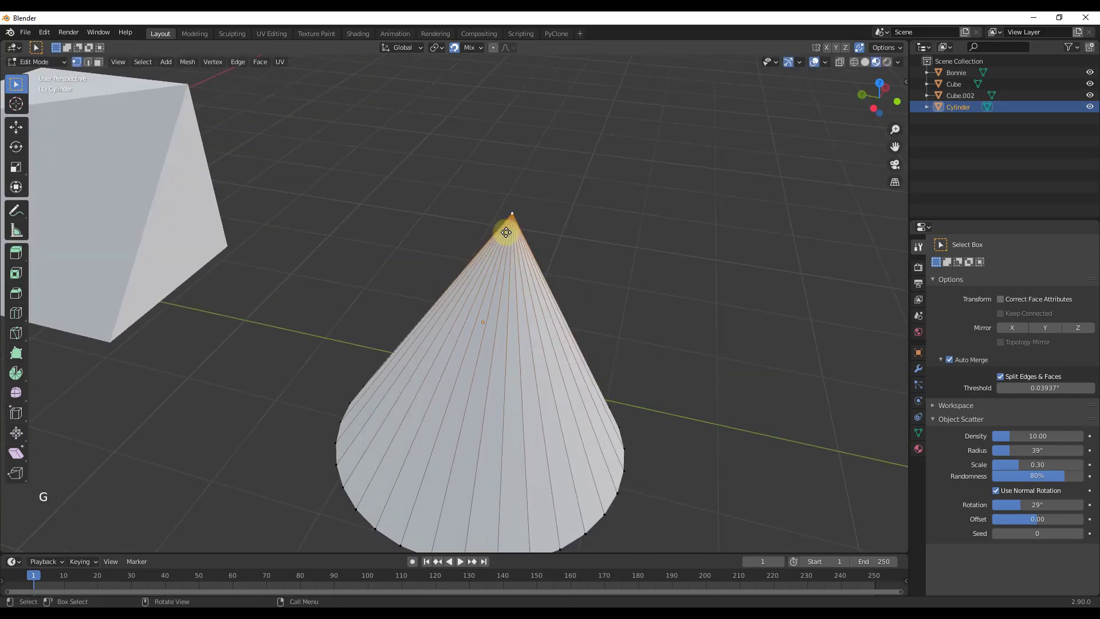
pyautogui.scroll(-3)
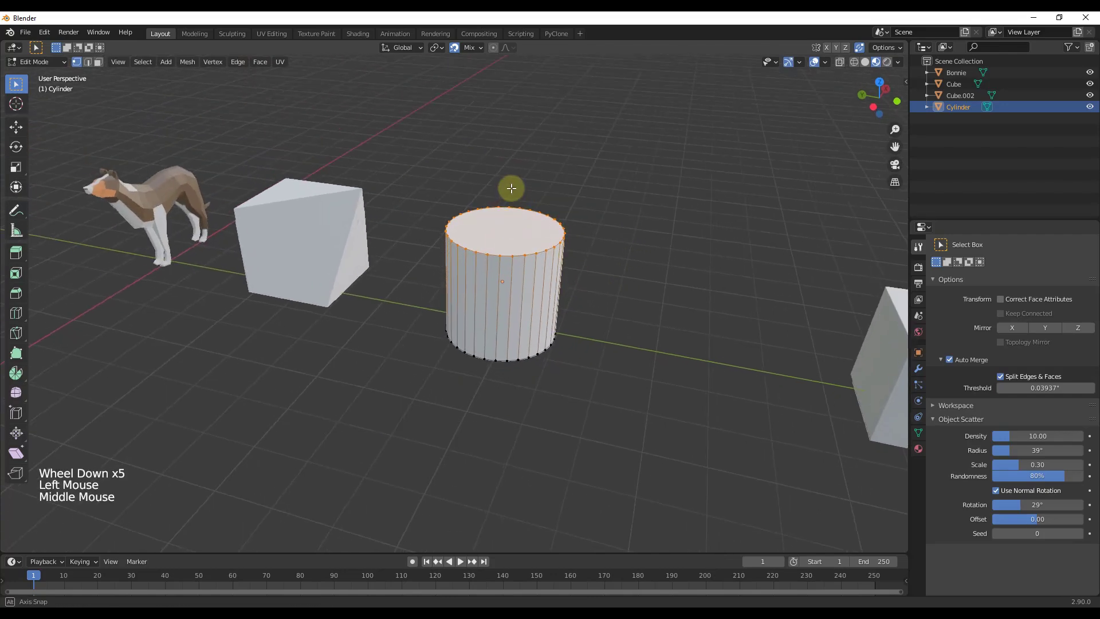
# - Merge the cylinder's top ring At Center into a cone tip
pyautogui.press('m')
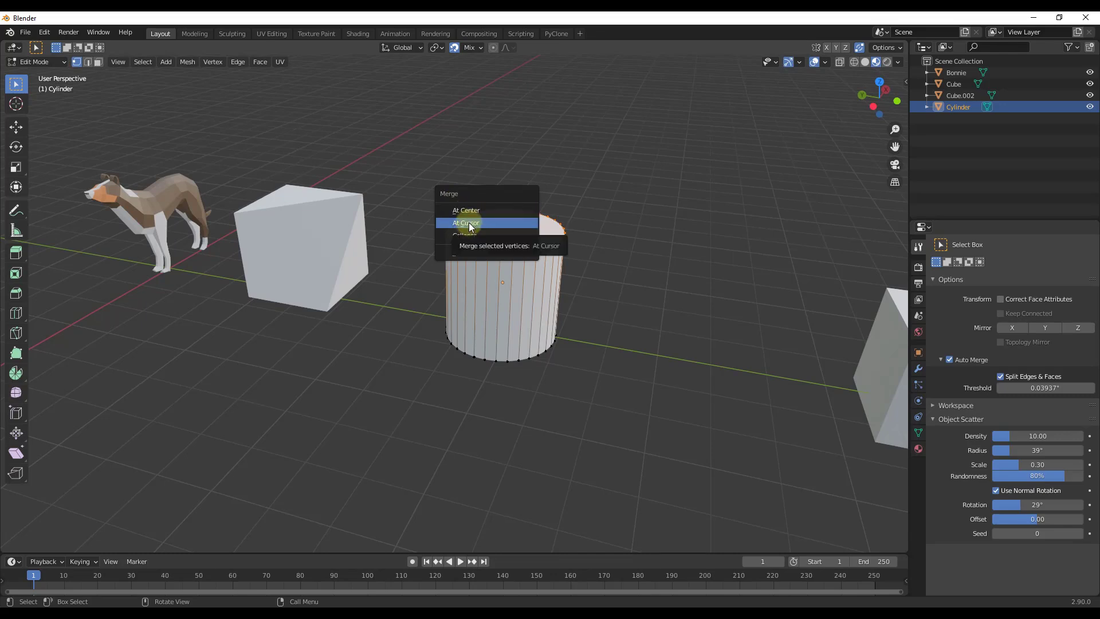
pyautogui.moveTo(465, 235)
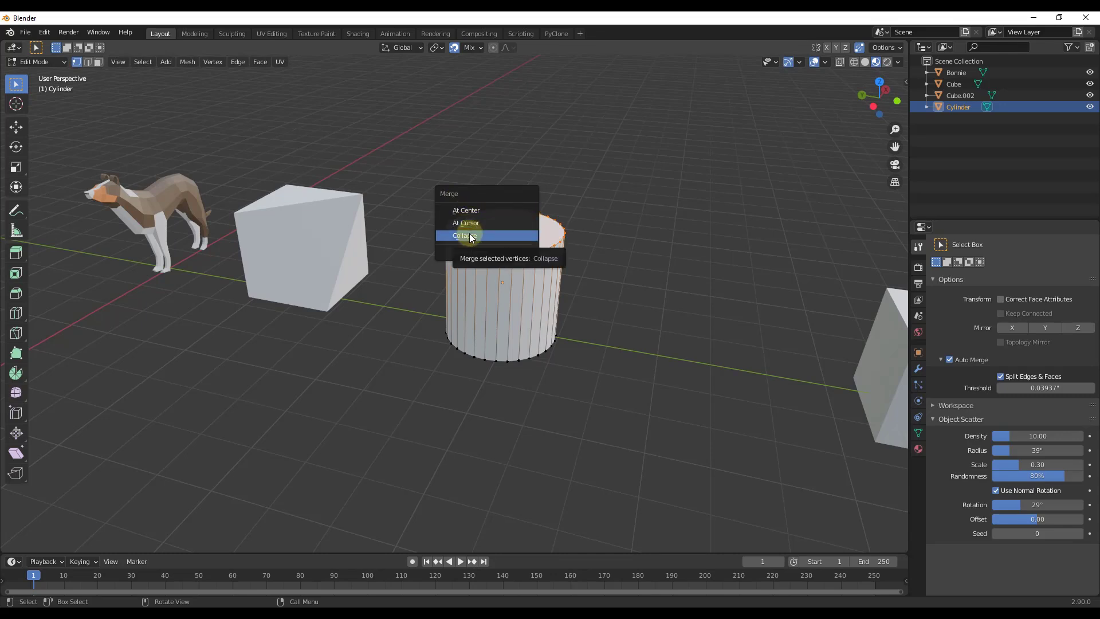
pyautogui.moveTo(521, 226)
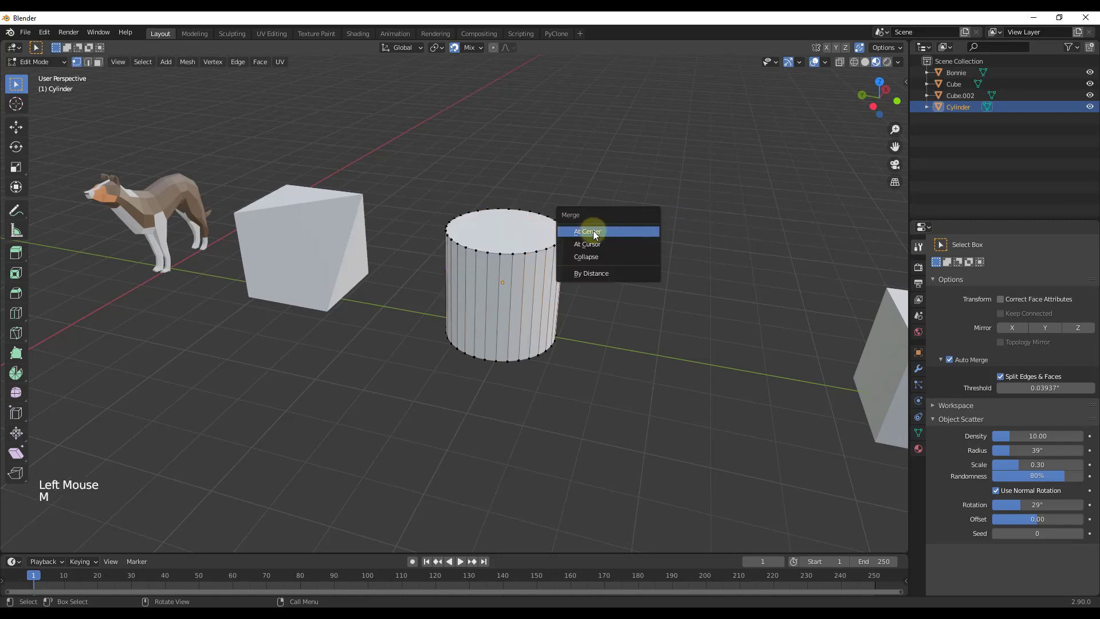
pyautogui.click(587, 231)
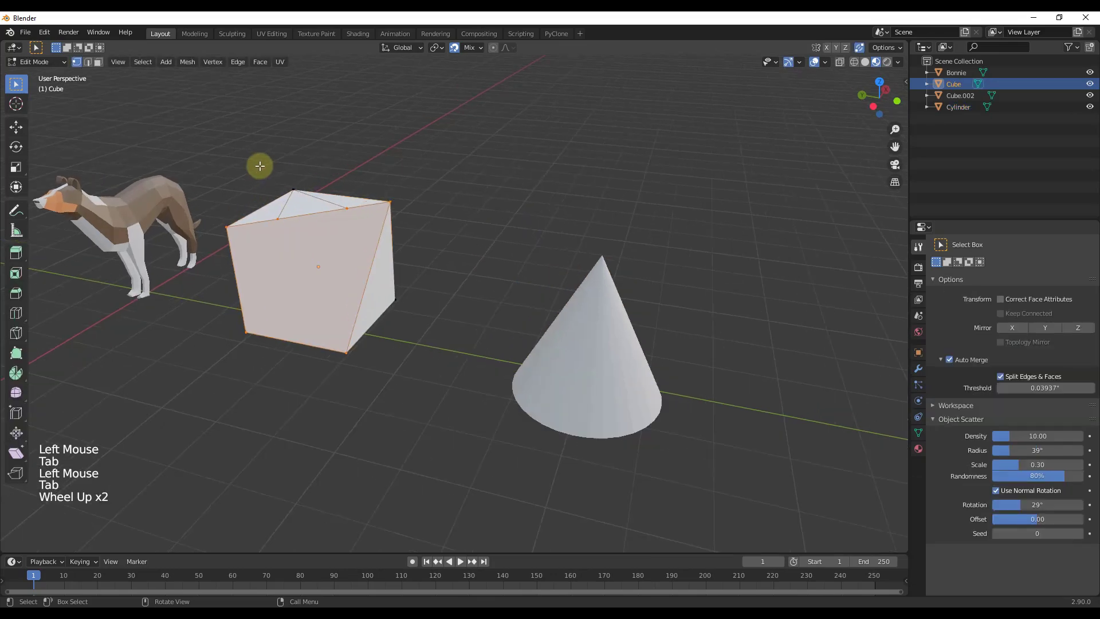
pyautogui.scroll(-3)
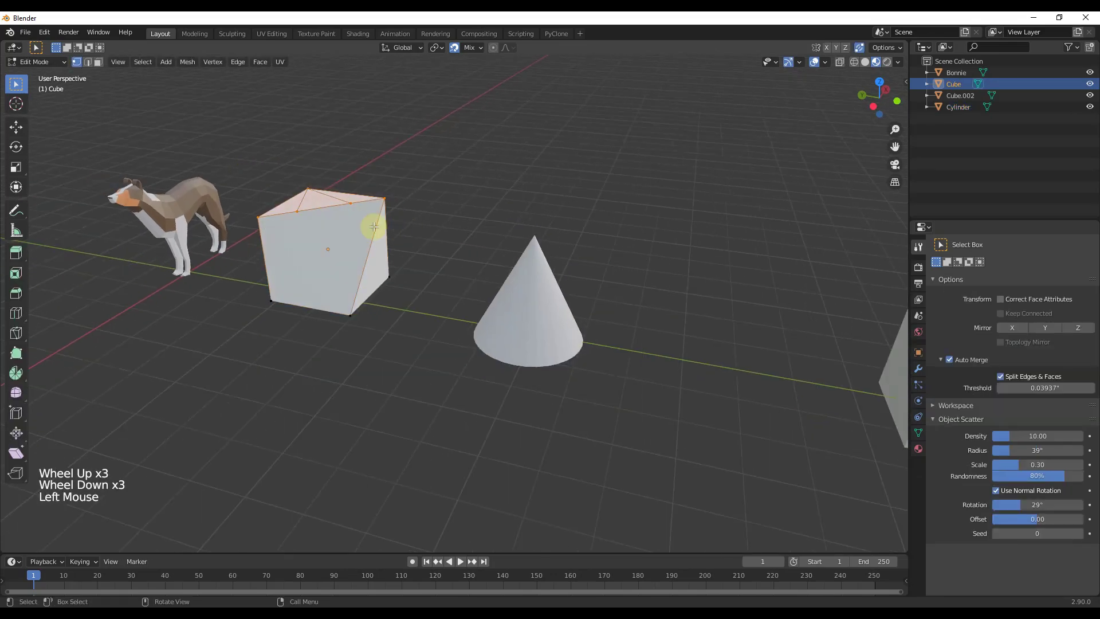
# - Merge the cube's top corners into a single point, forming a pyramid
pyautogui.press('m')
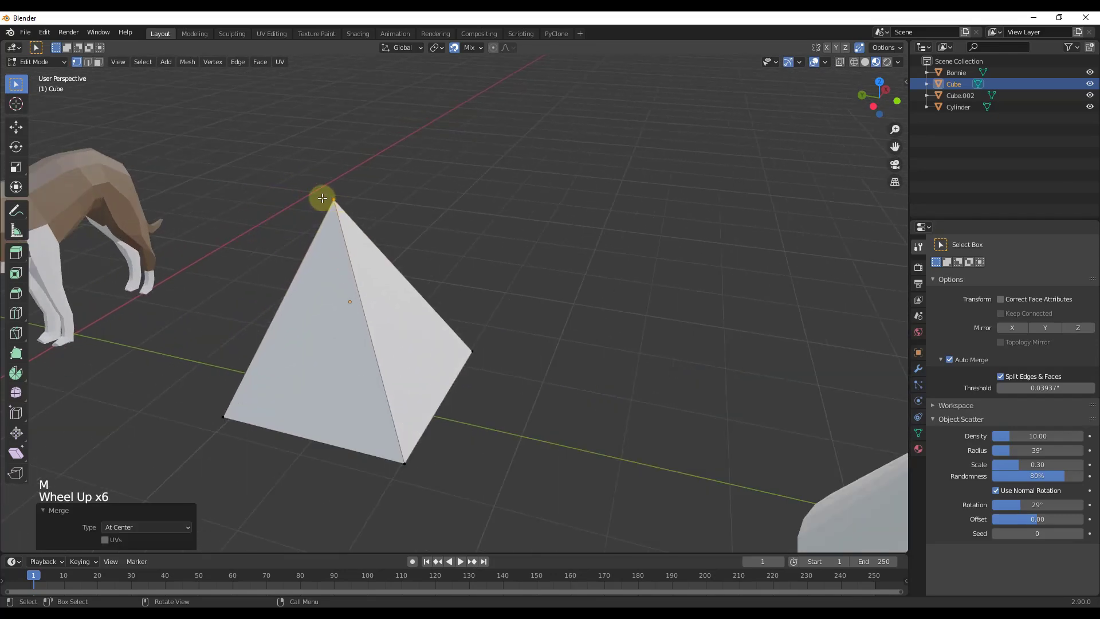
pyautogui.moveTo(322, 198); pyautogui.dragTo(338, 217)
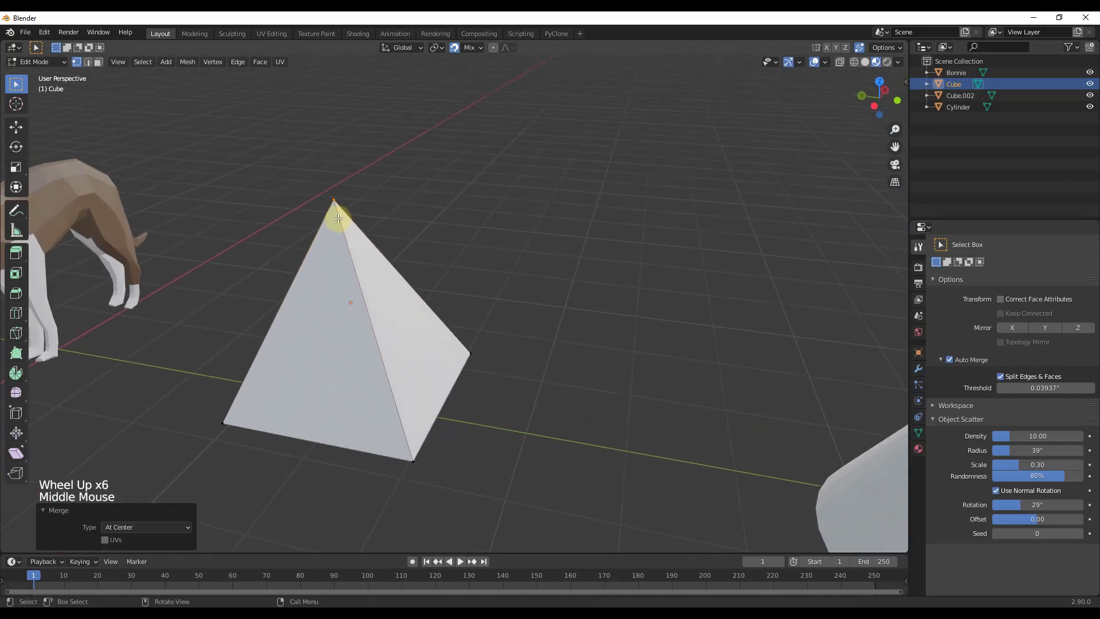
pyautogui.scroll(-3)
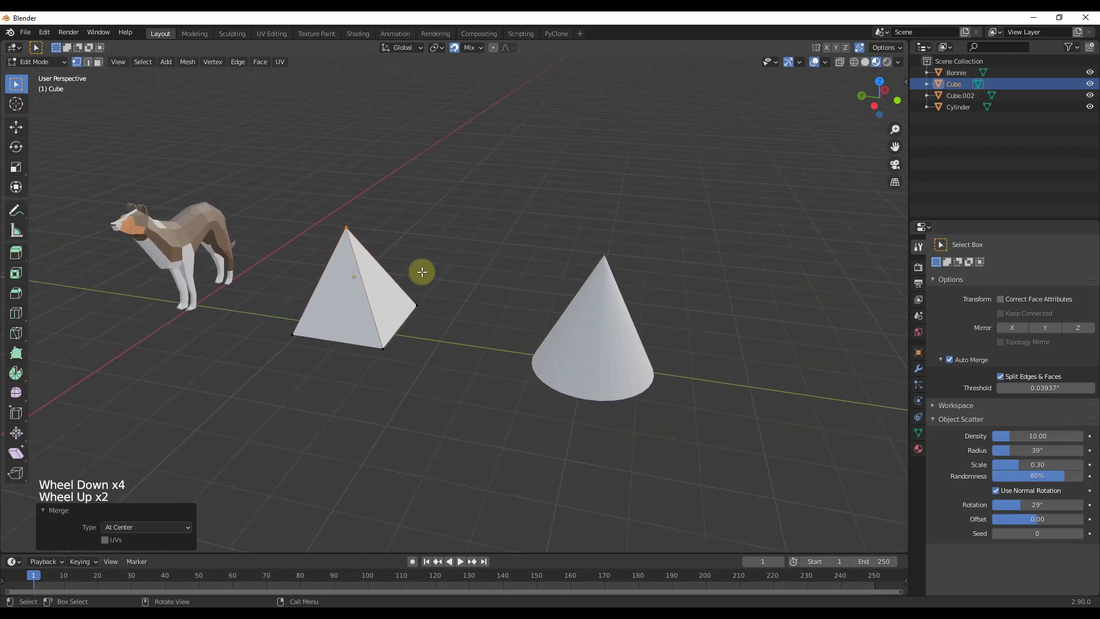
pyautogui.press('ctrl+z')
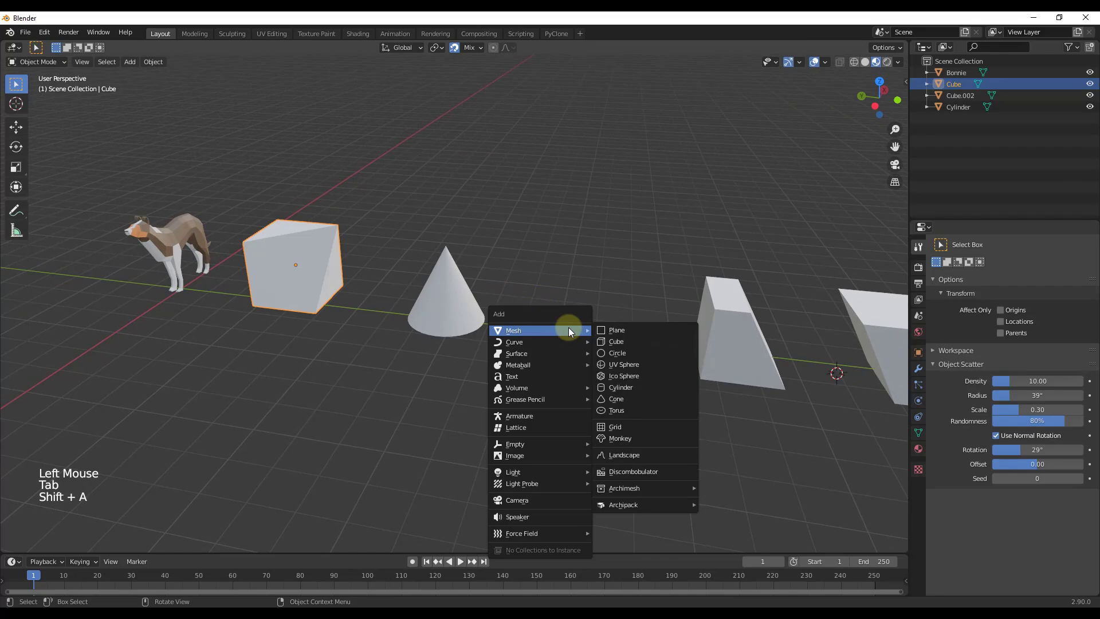
# - Add a UV sphere from the Mesh add menu
pyautogui.click(623, 365)
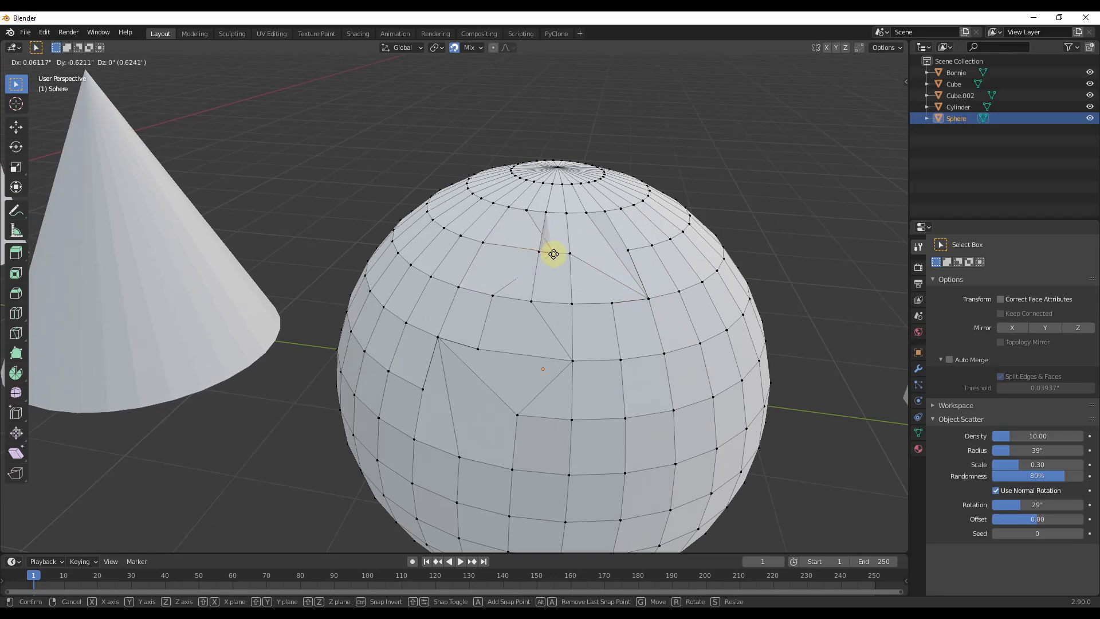
pyautogui.scroll(-3)
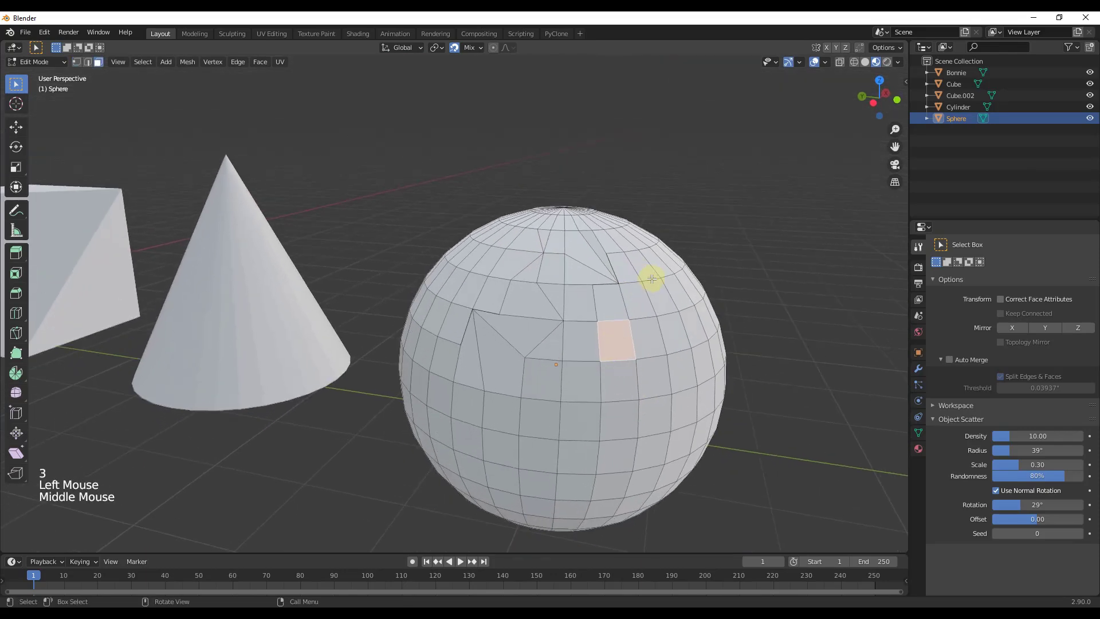
# - Extrude a sphere face in place and pull its new vertices out of position
pyautogui.press('e')
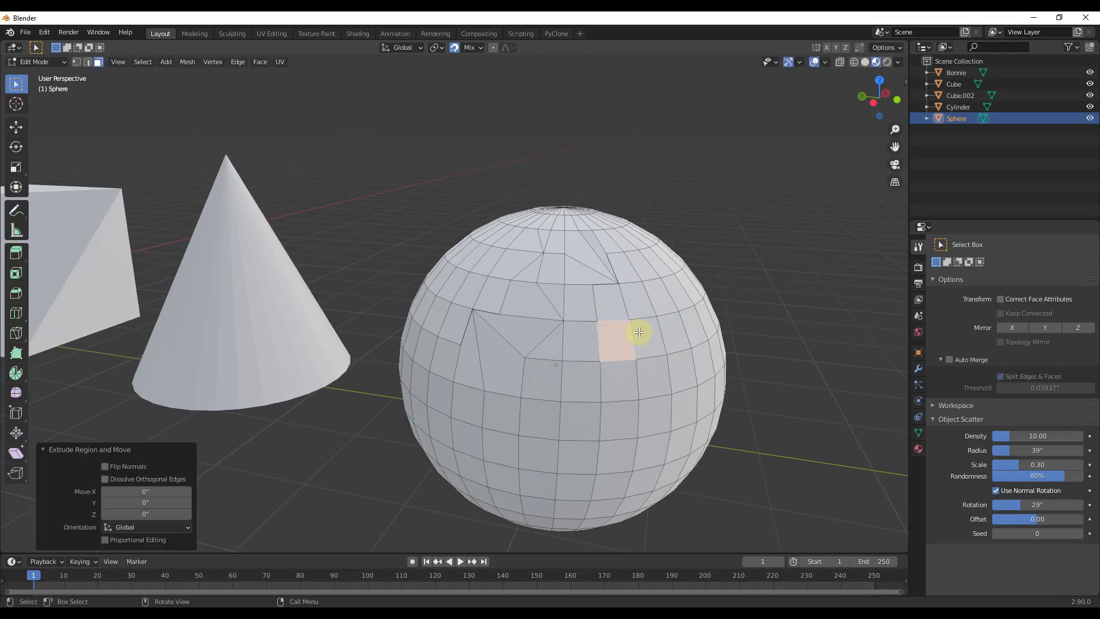
pyautogui.press('Tab')
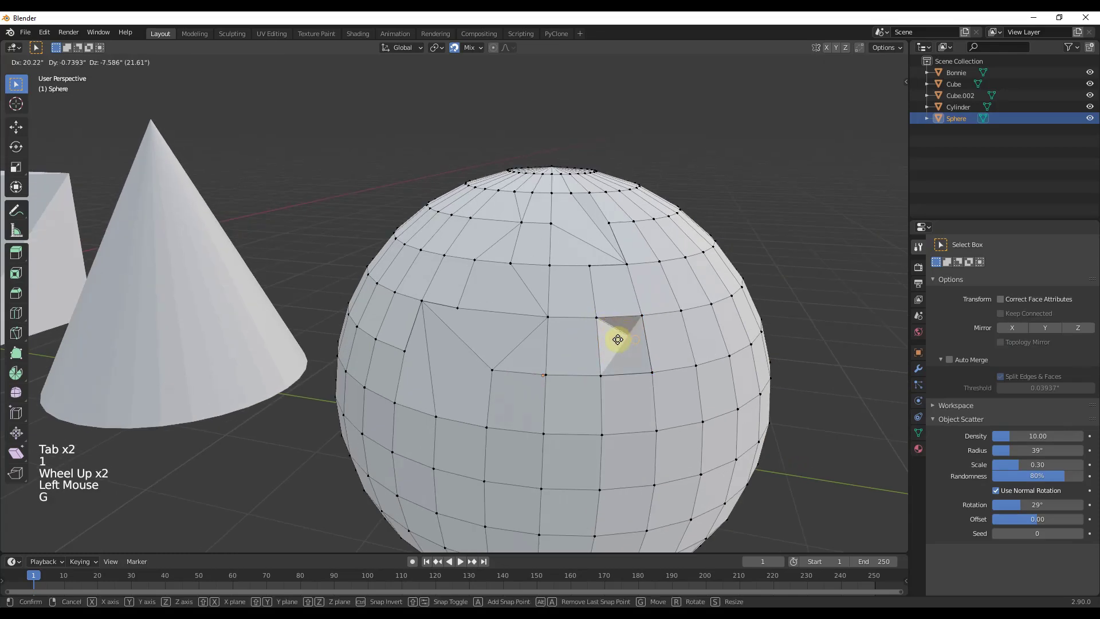
pyautogui.moveTo(617, 340); pyautogui.dragTo(635, 327)
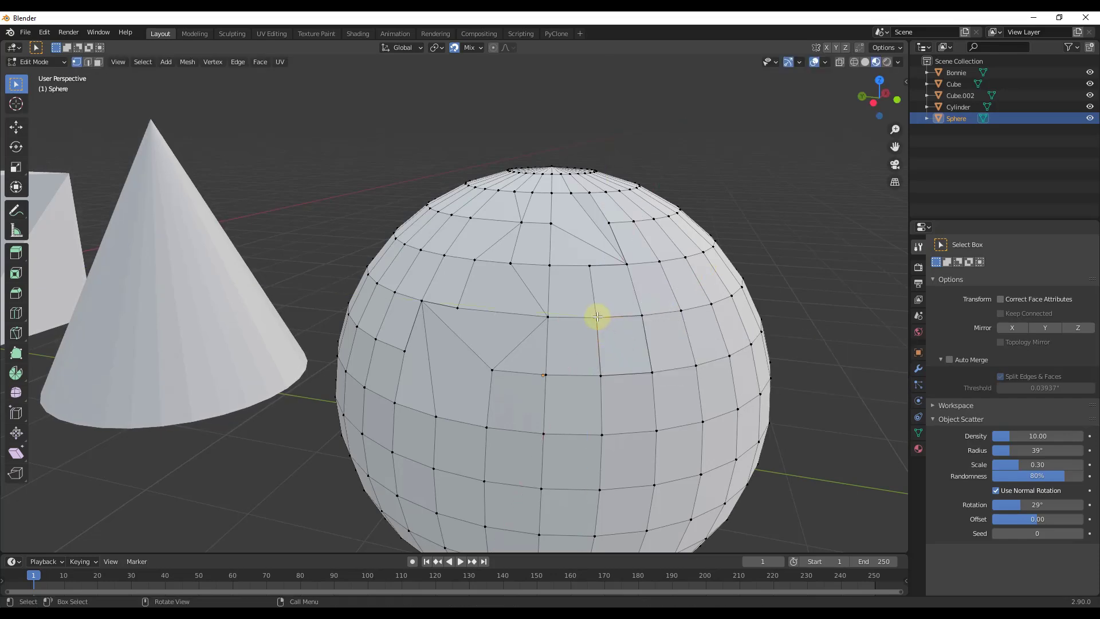
pyautogui.press('g')
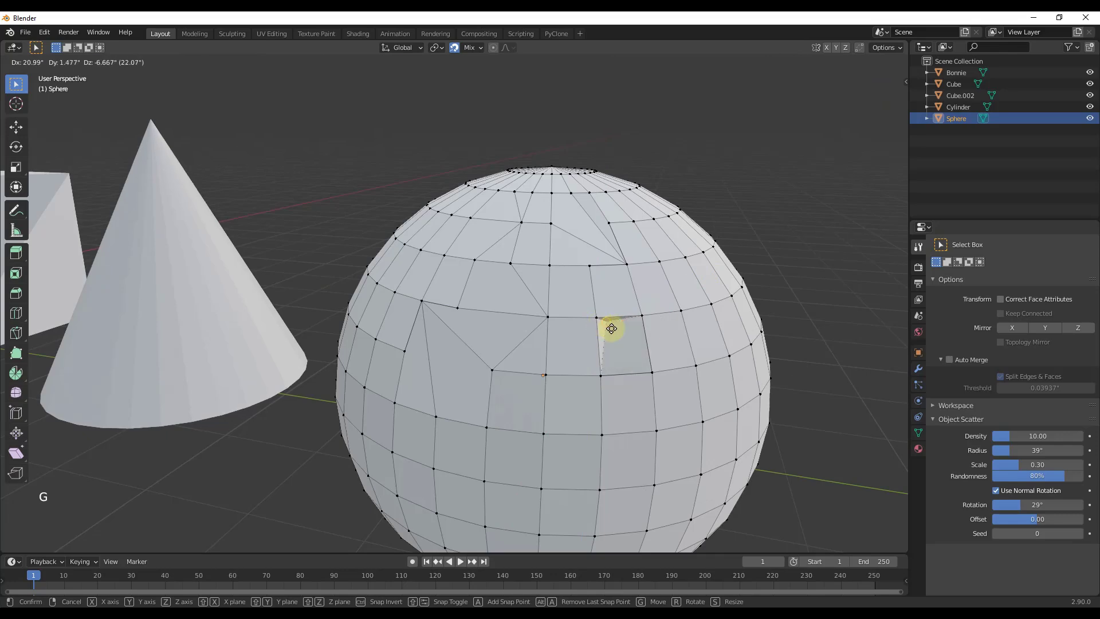
pyautogui.scroll(-3)
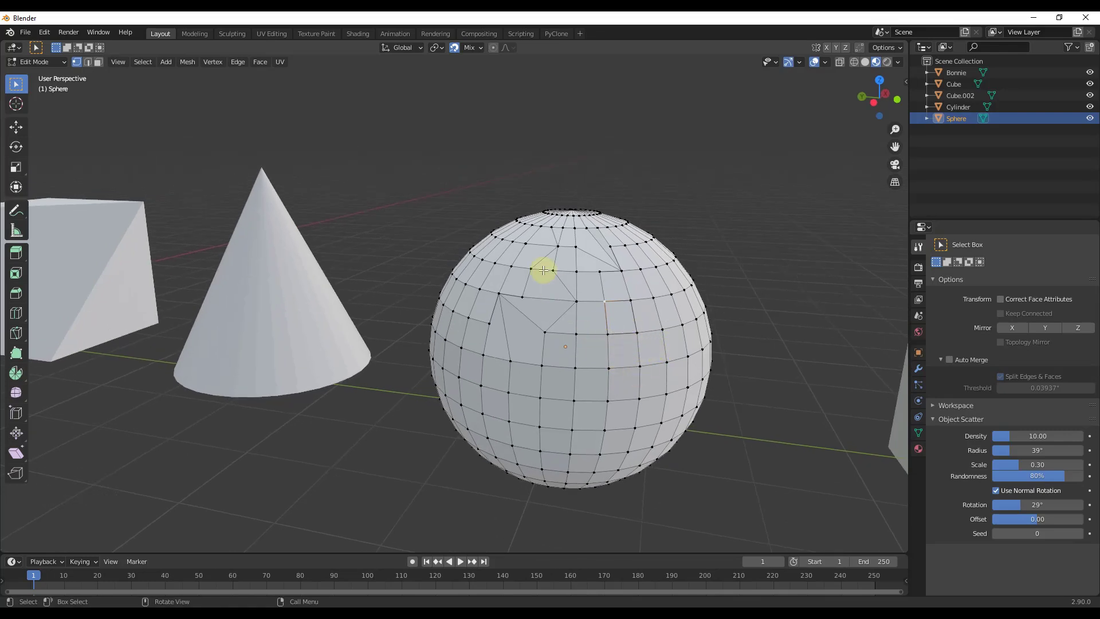
pyautogui.scroll(-3)
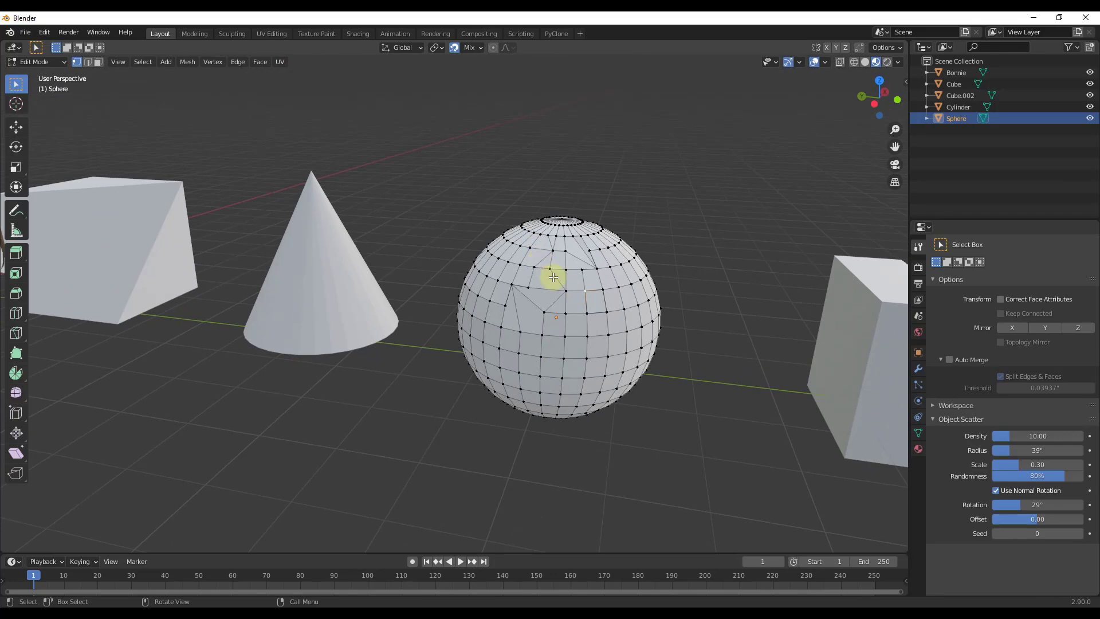
# - Merge all sphere vertices By Distance at 0.000394, removing 8 duplicates, then deselect
pyautogui.press('a')
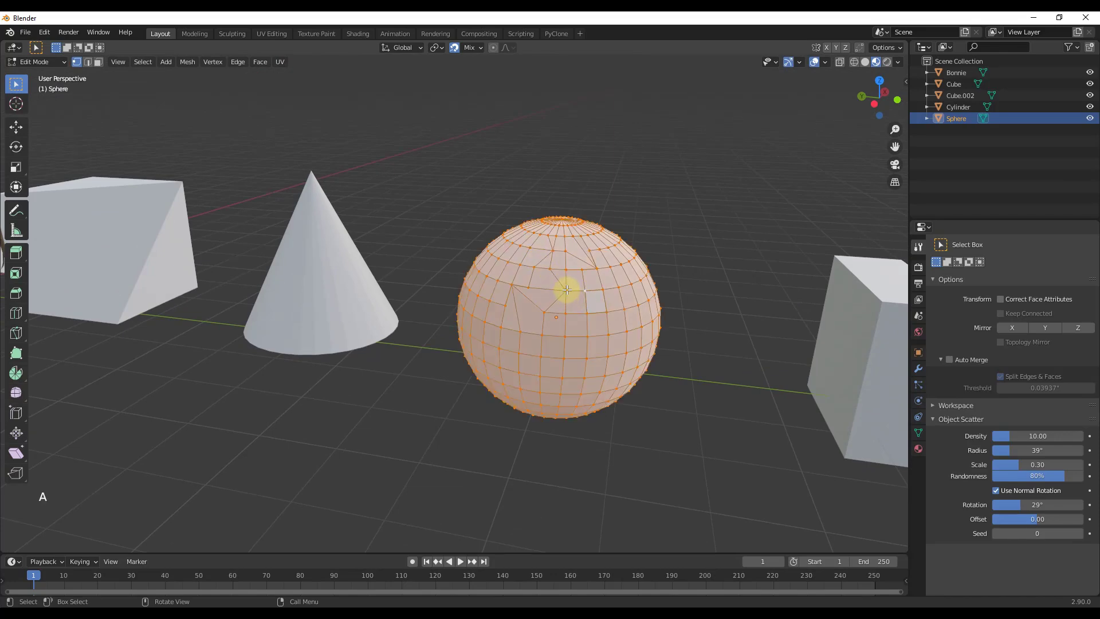
pyautogui.press('m')
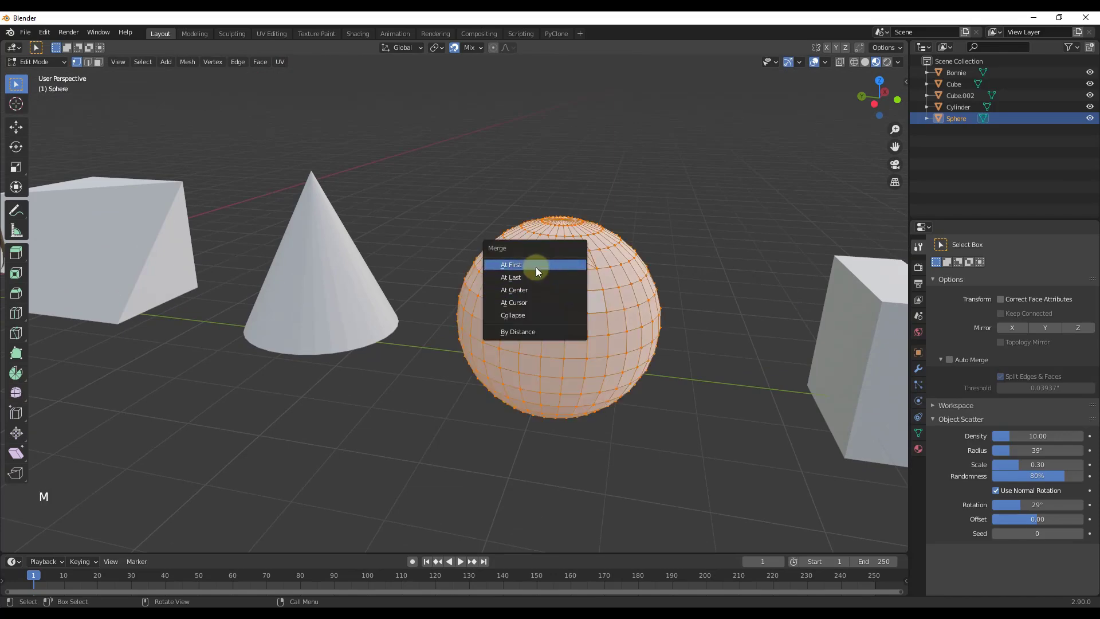
pyautogui.moveTo(533, 280)
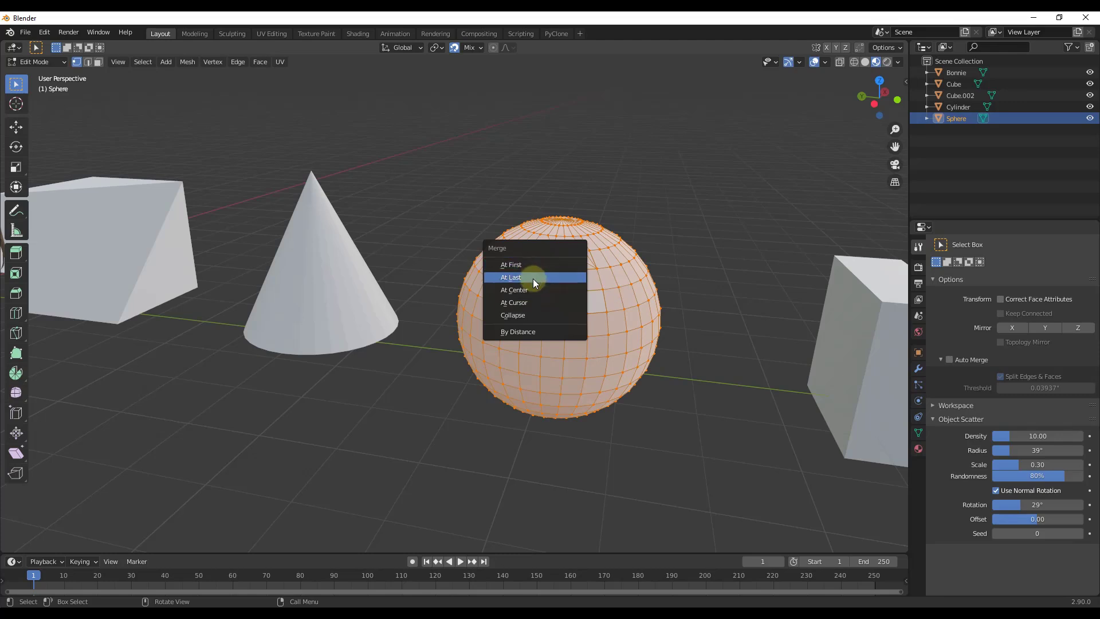
pyautogui.moveTo(509, 303)
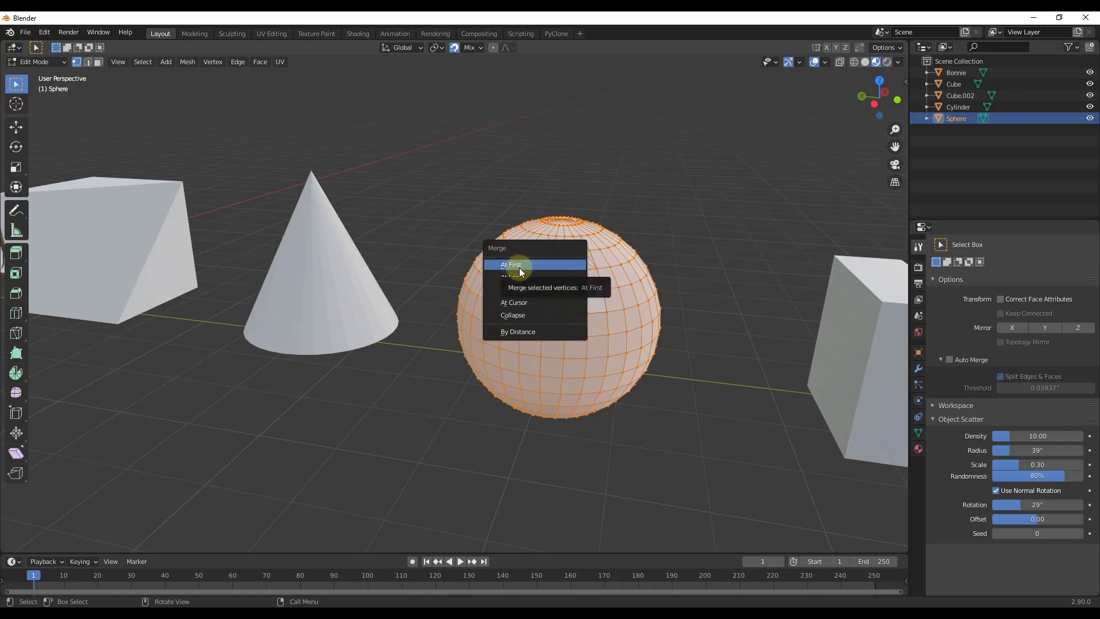
pyautogui.moveTo(519, 331)
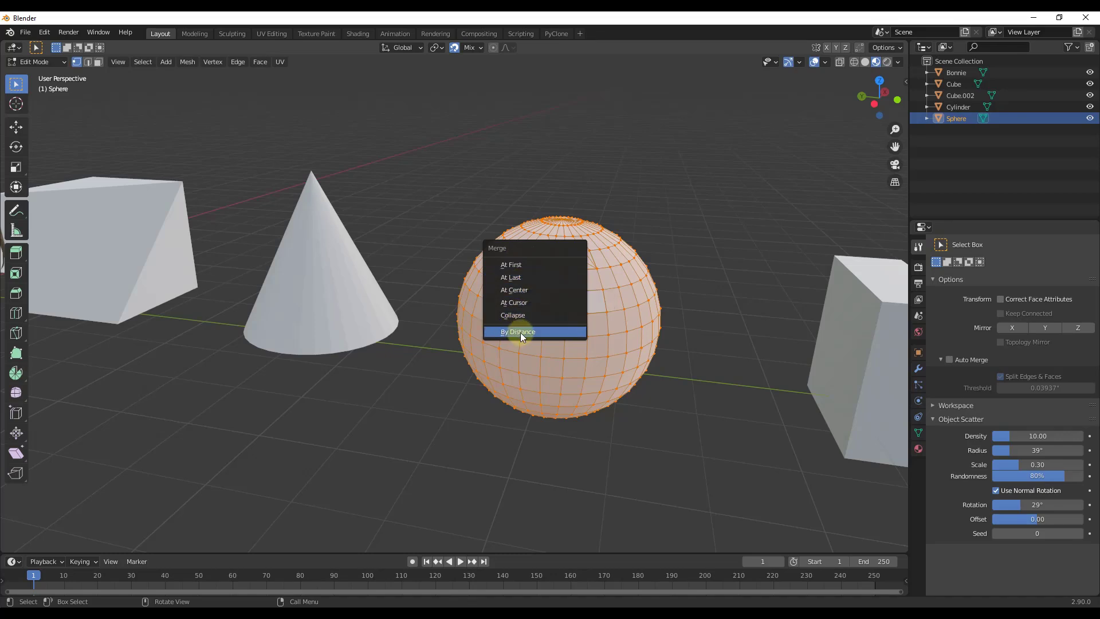
pyautogui.moveTo(519, 332)
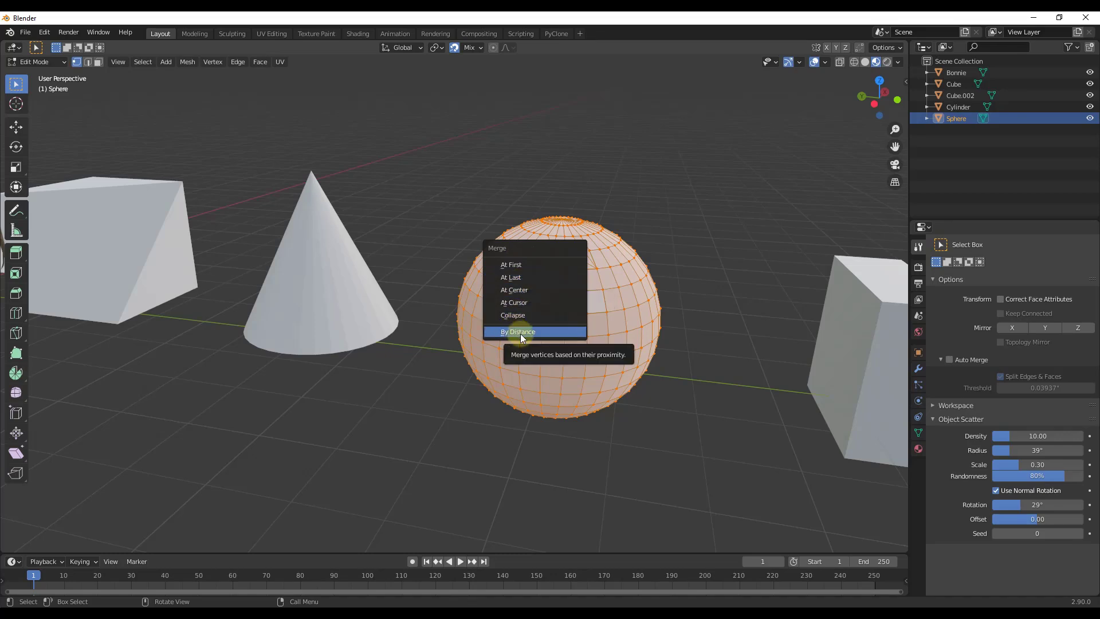
pyautogui.click(518, 331)
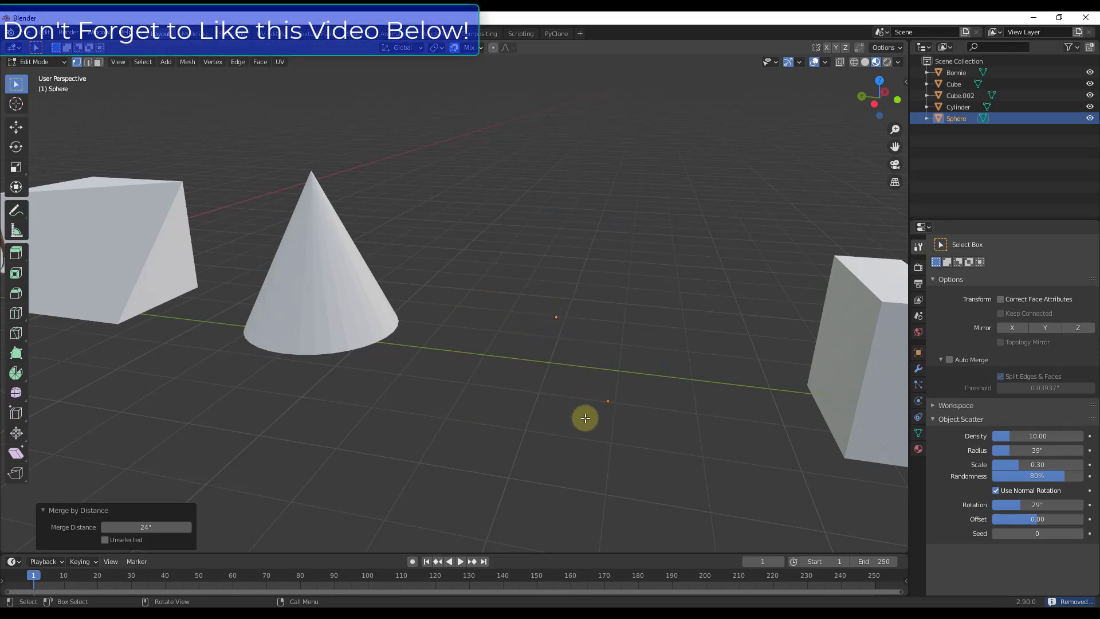
pyautogui.moveTo(549, 323)
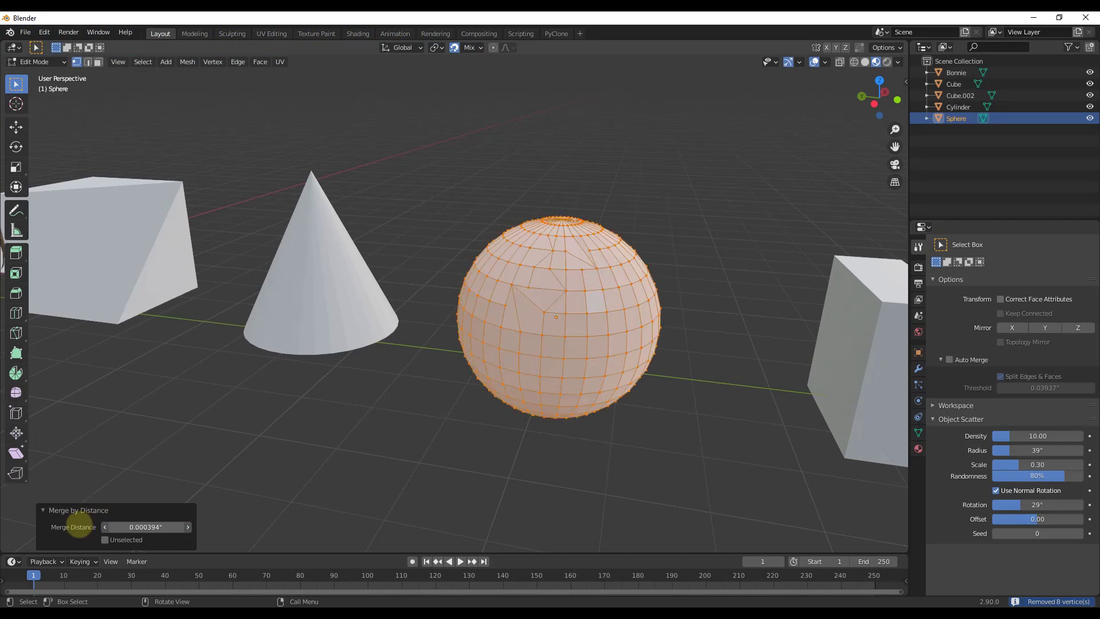
pyautogui.click(144, 527)
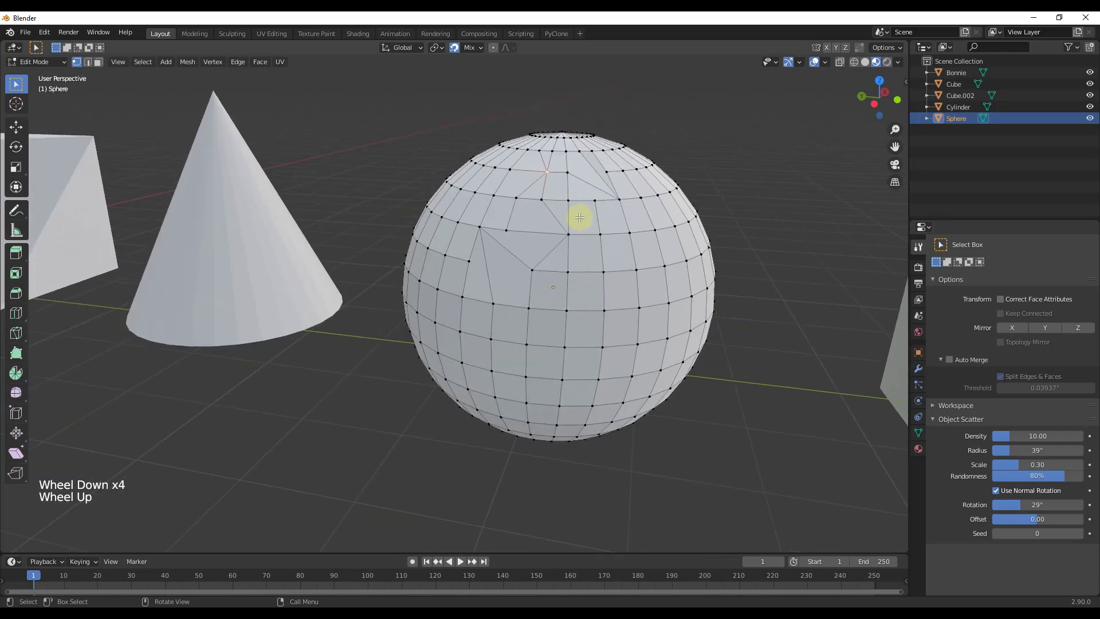
pyautogui.moveTo(574, 393)
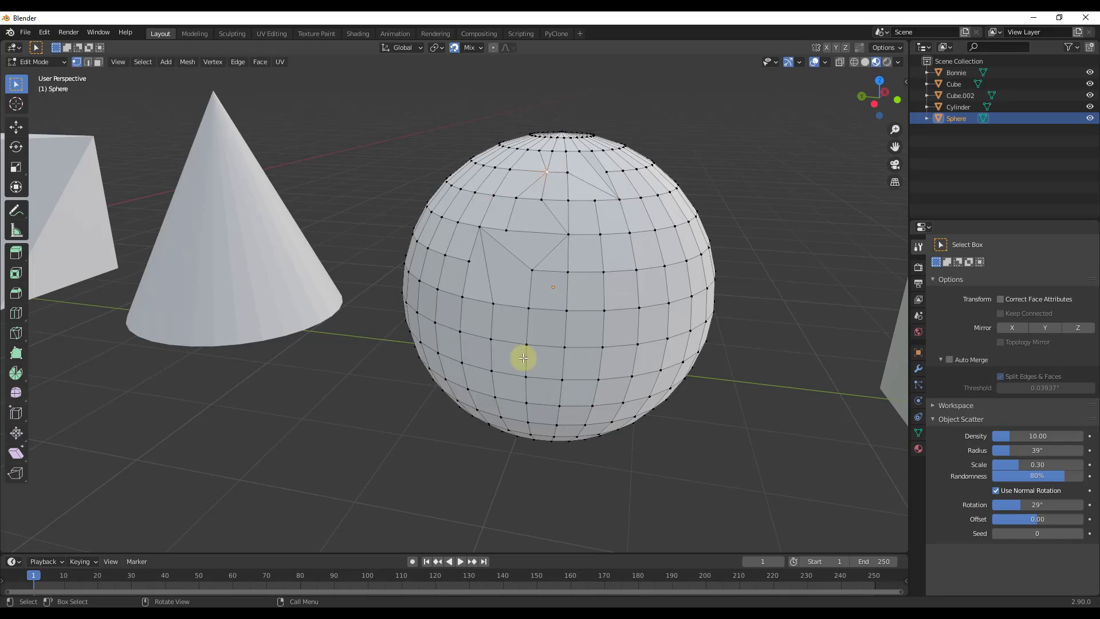
pyautogui.moveTo(562, 313)
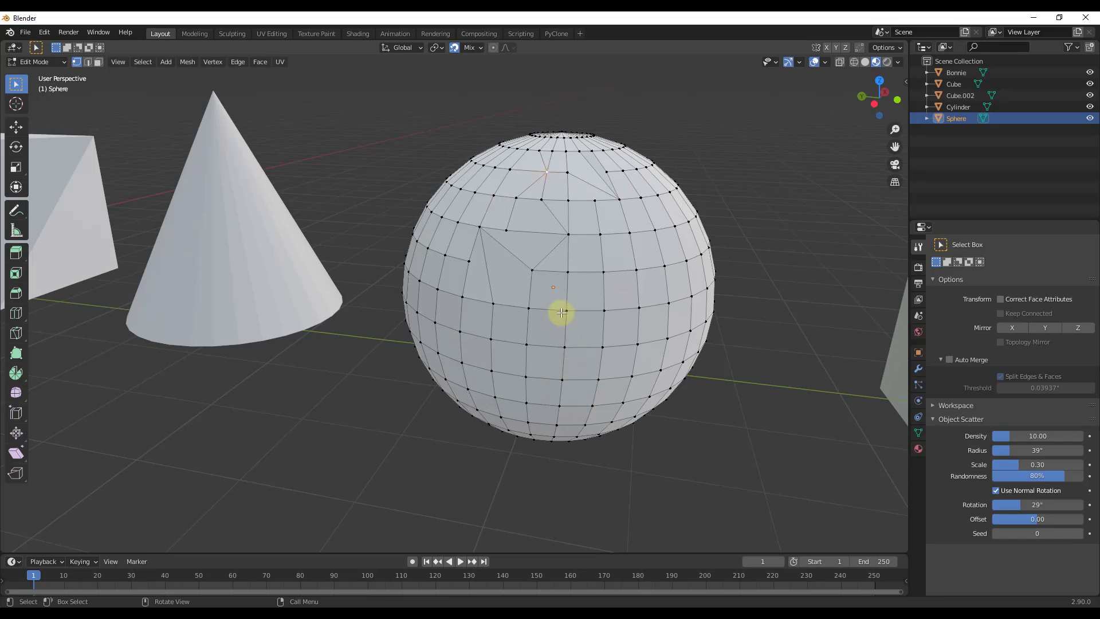
pyautogui.scroll(-3)
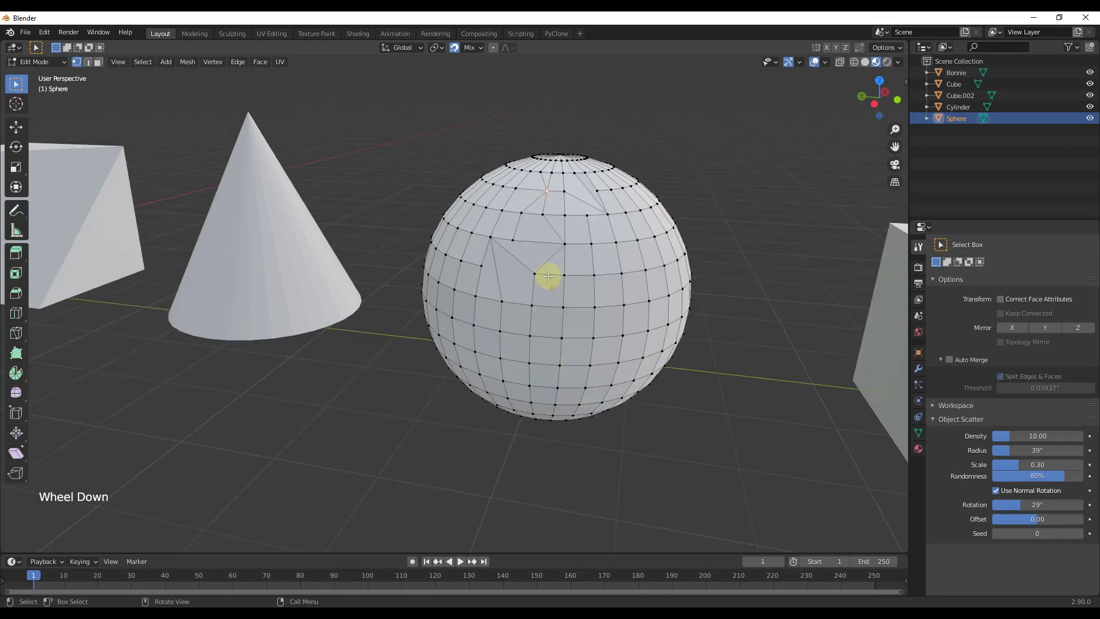
# - Merge the sphere's vertices By Distance at distance 8, removing 456 vertices
pyautogui.press('m')
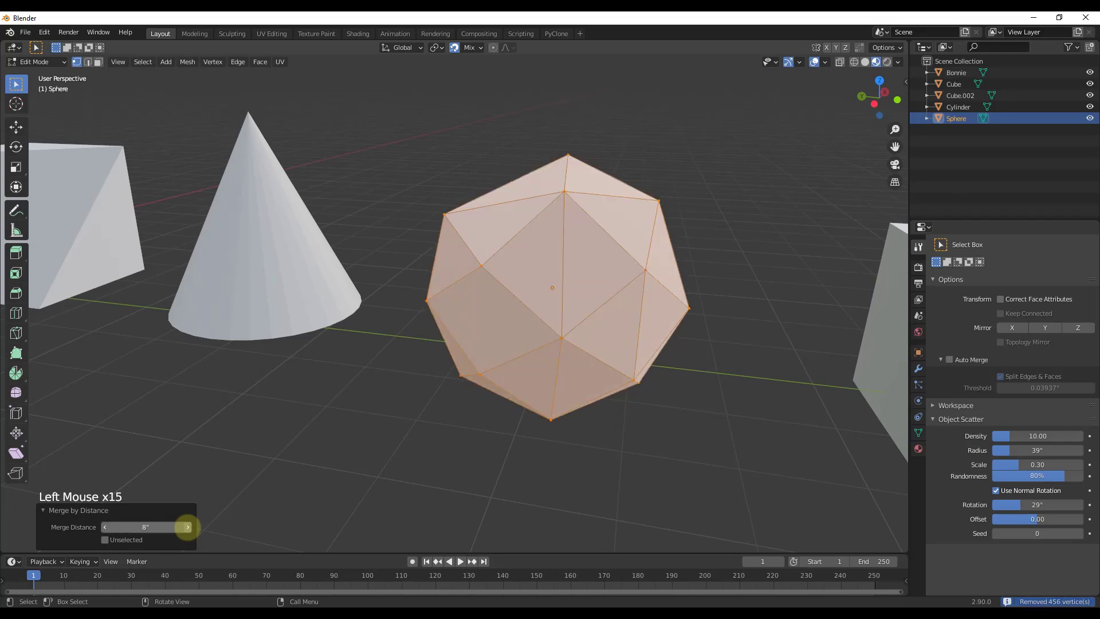
pyautogui.scroll(-3)
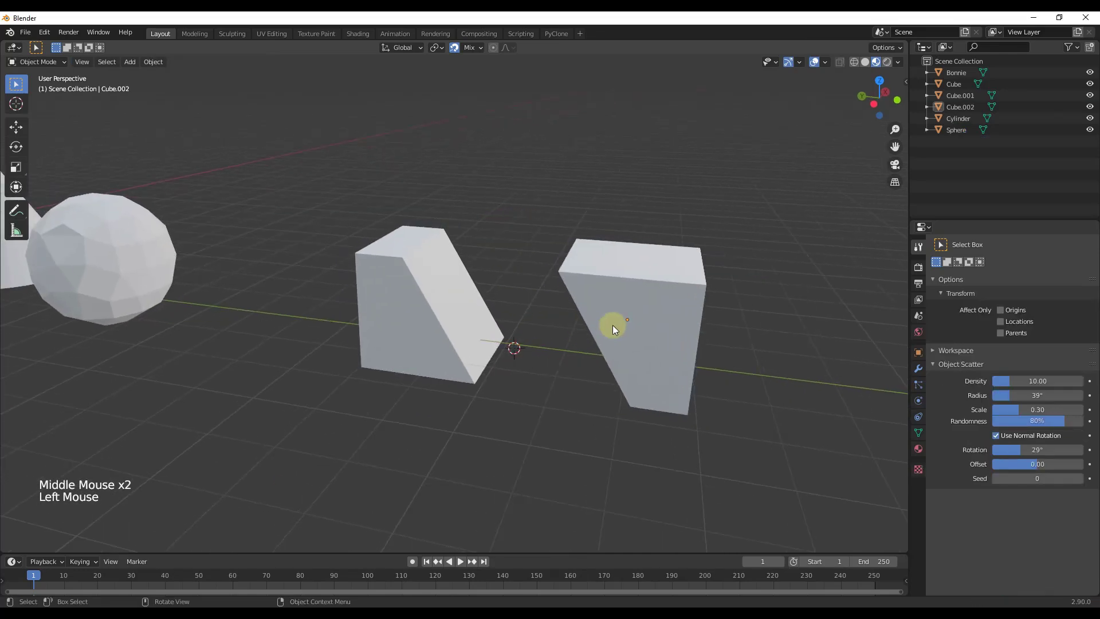
# - Enable Auto Merge for Cube.002 in Edit Mode, orbiting to view both cube pieces
pyautogui.click(614, 330)
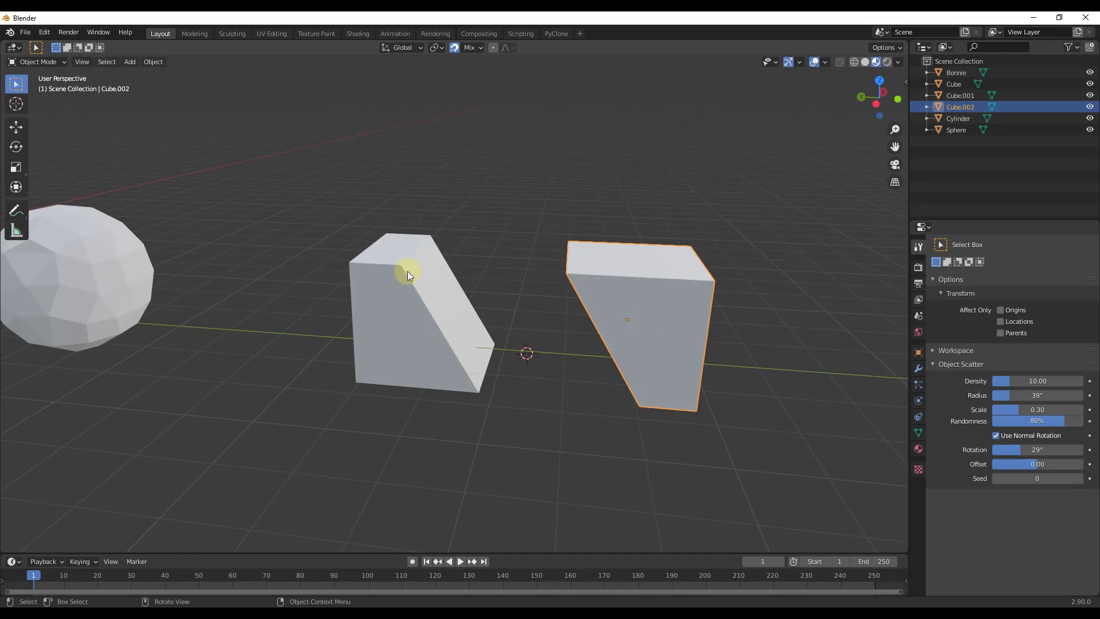
pyautogui.press('Tab')
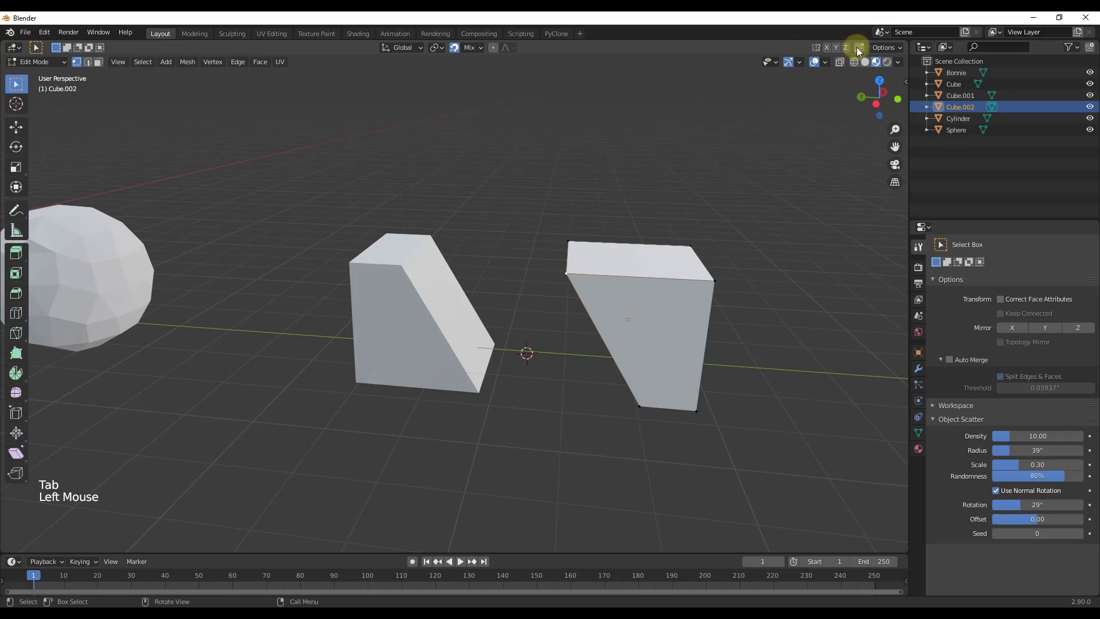
pyautogui.click(949, 360)
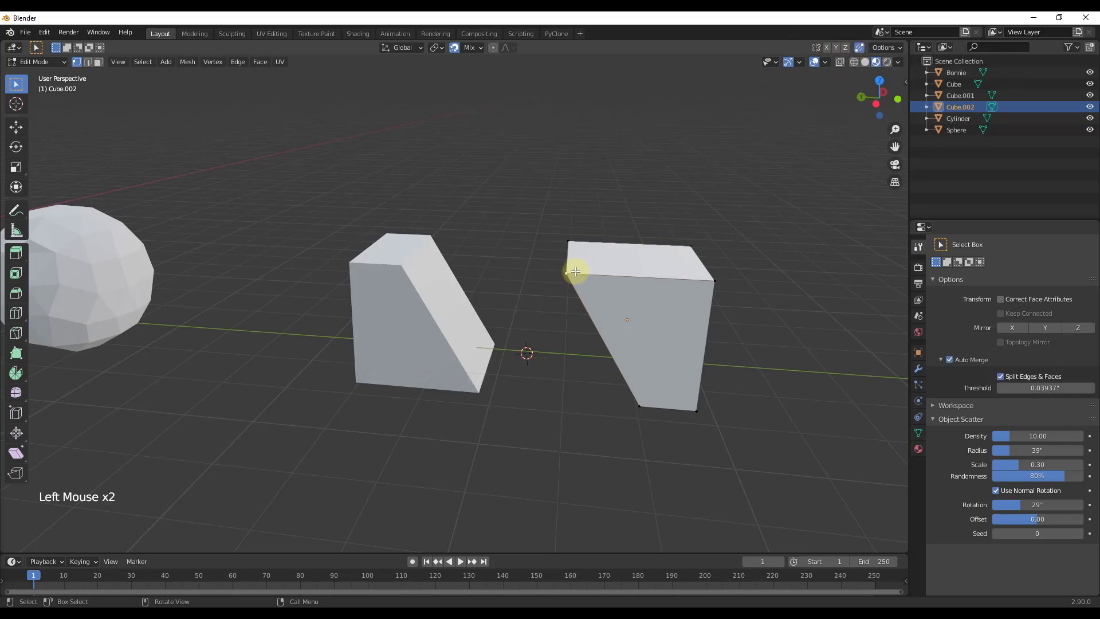
pyautogui.moveTo(576, 271); pyautogui.dragTo(429, 265)
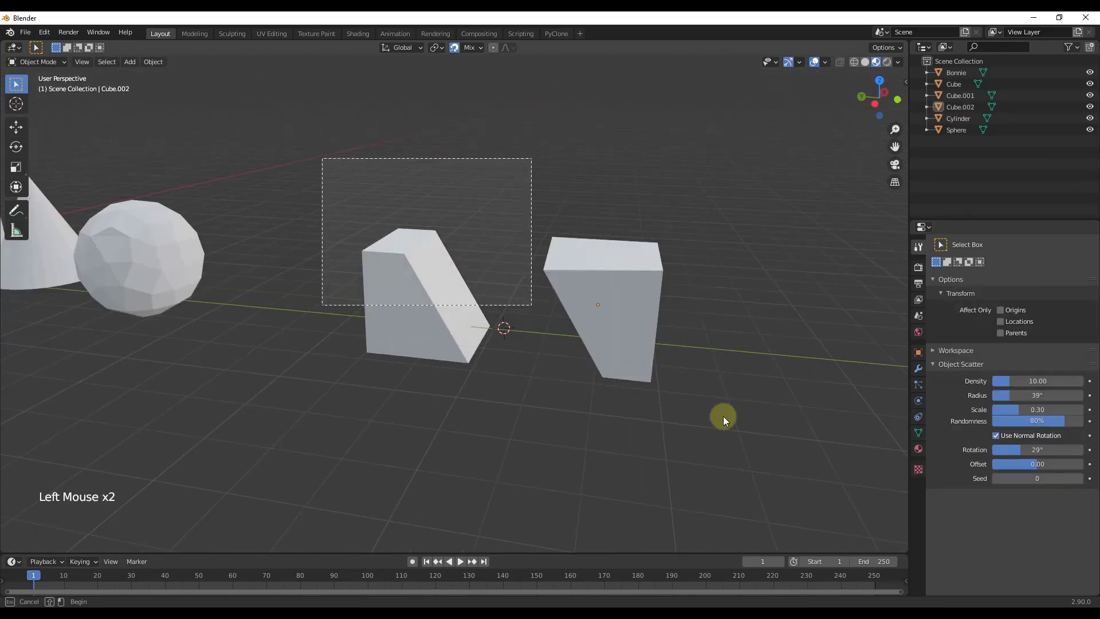
# - Join the two selected slanted cube pieces with Object > Join
pyautogui.click(153, 62)
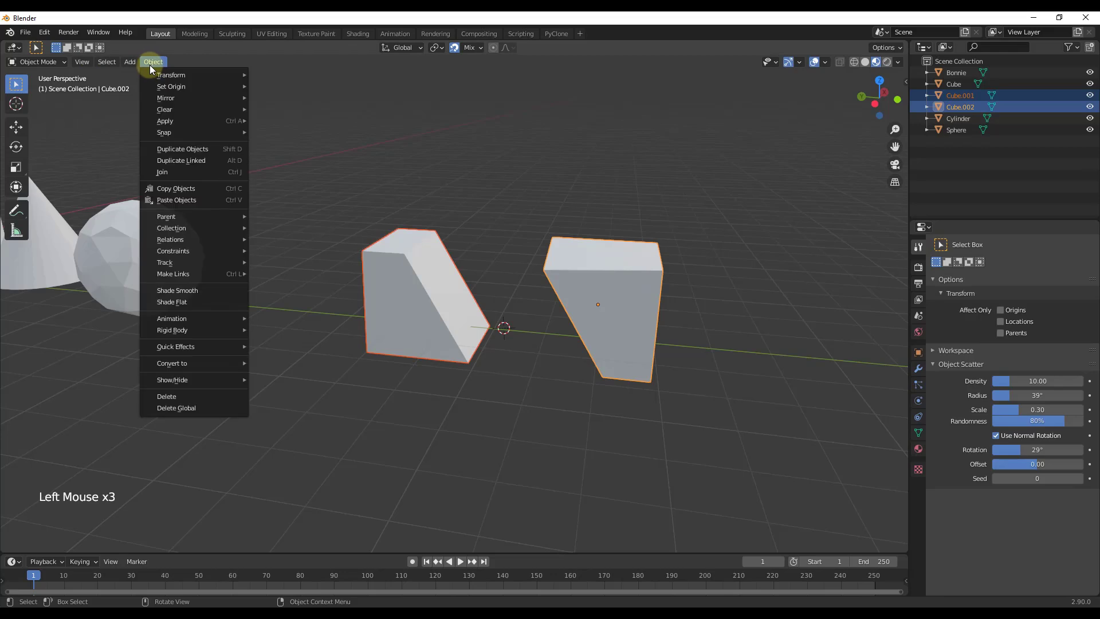
pyautogui.moveTo(202, 172)
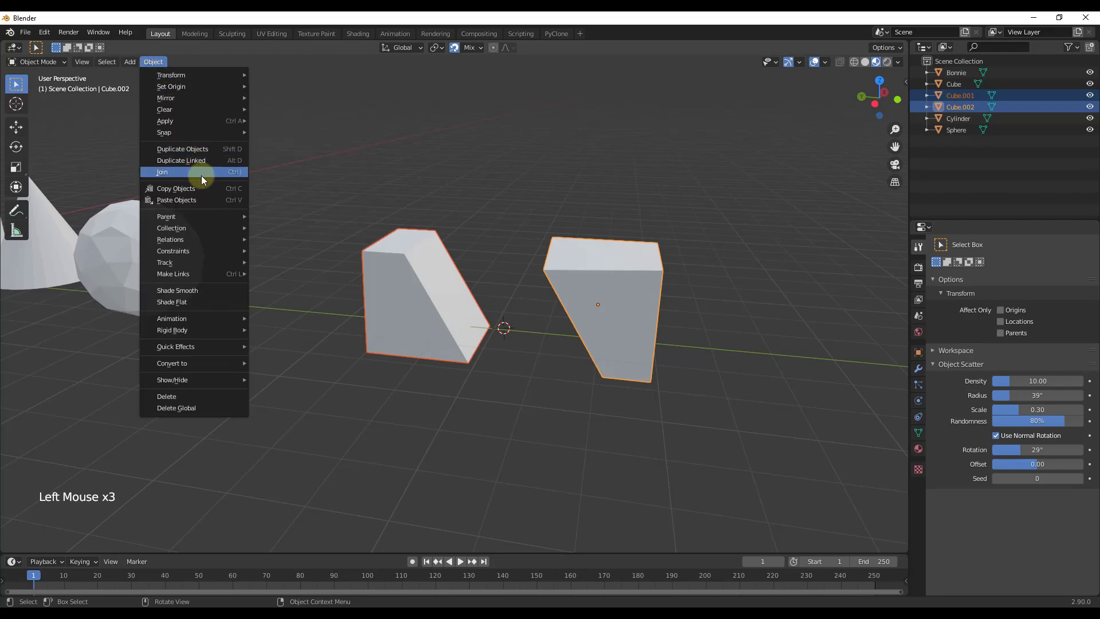
pyautogui.click(162, 172)
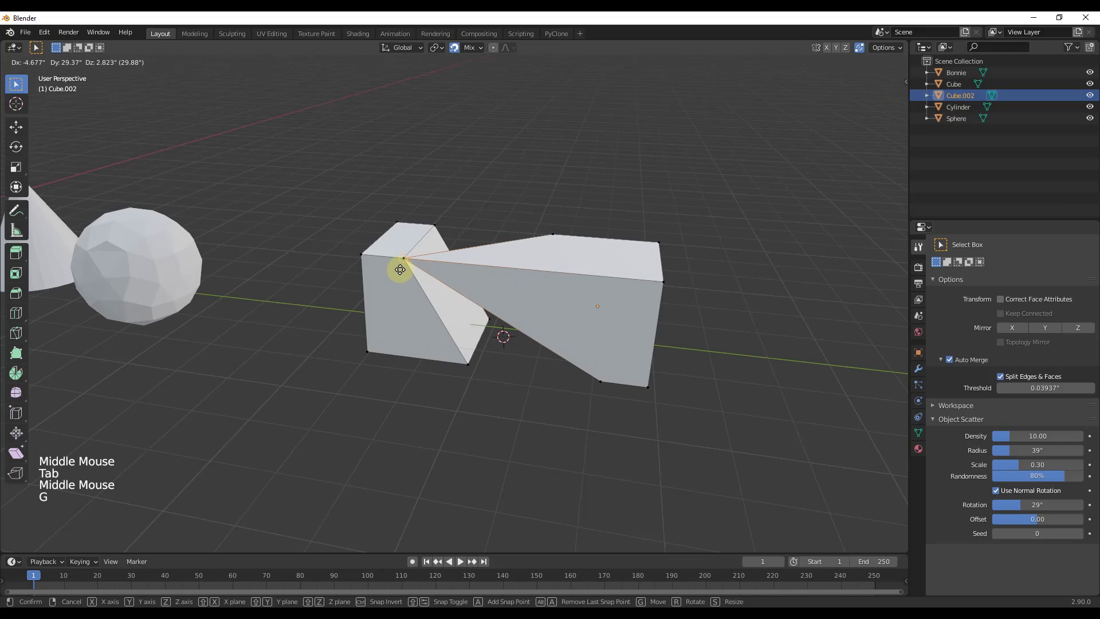
# - Drag the right piece's corner onto the left piece's top corner to weld them
pyautogui.moveTo(400, 269); pyautogui.dragTo(494, 274)
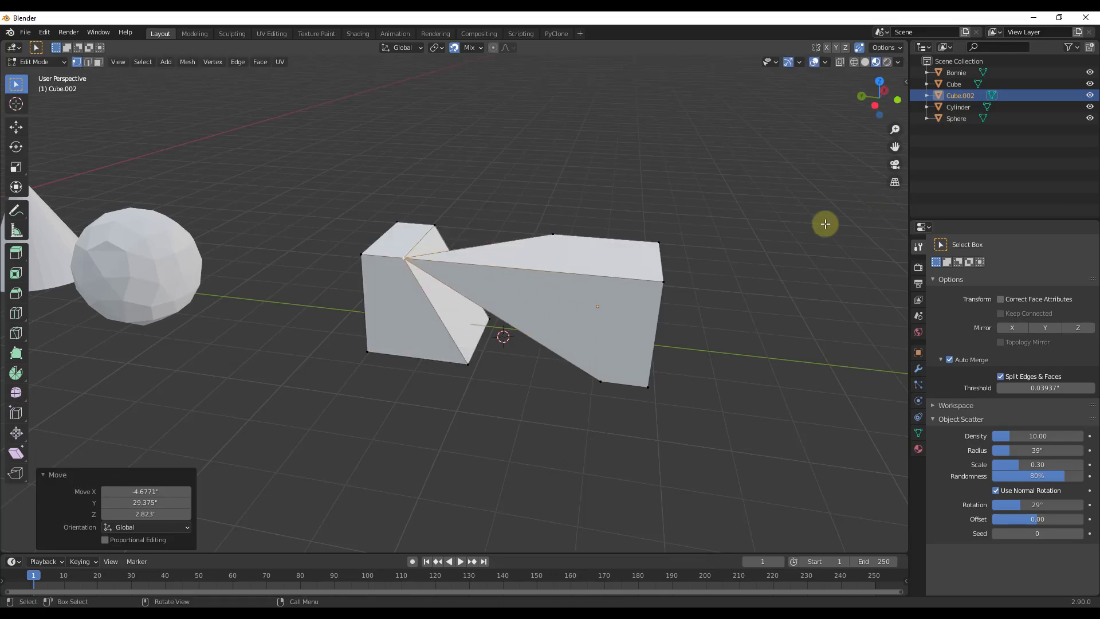
pyautogui.moveTo(395, 261)
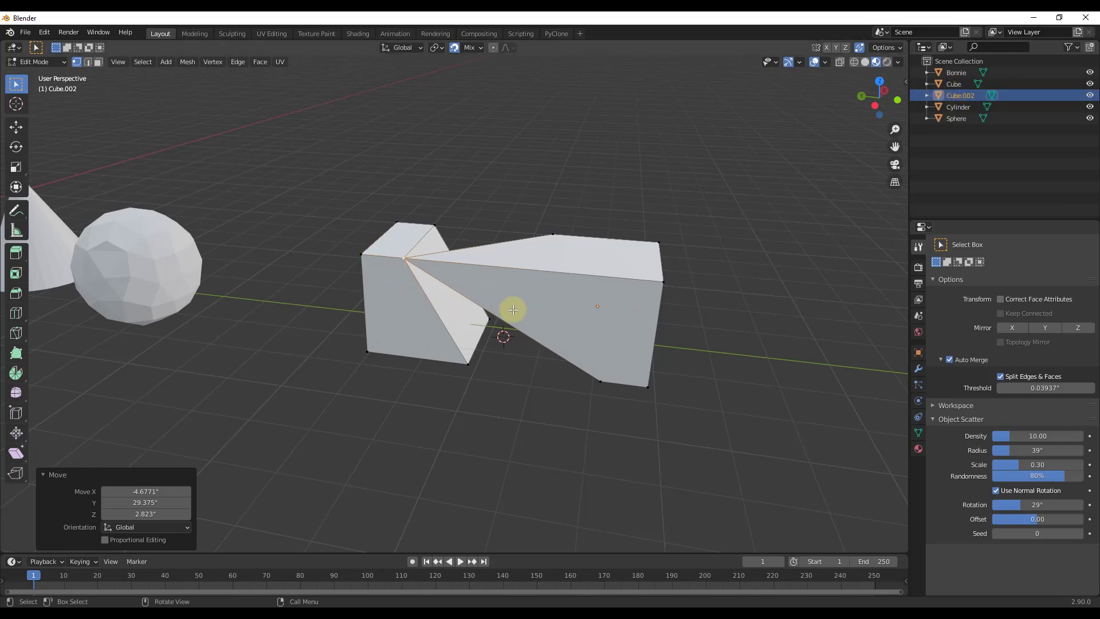
pyautogui.moveTo(369, 269)
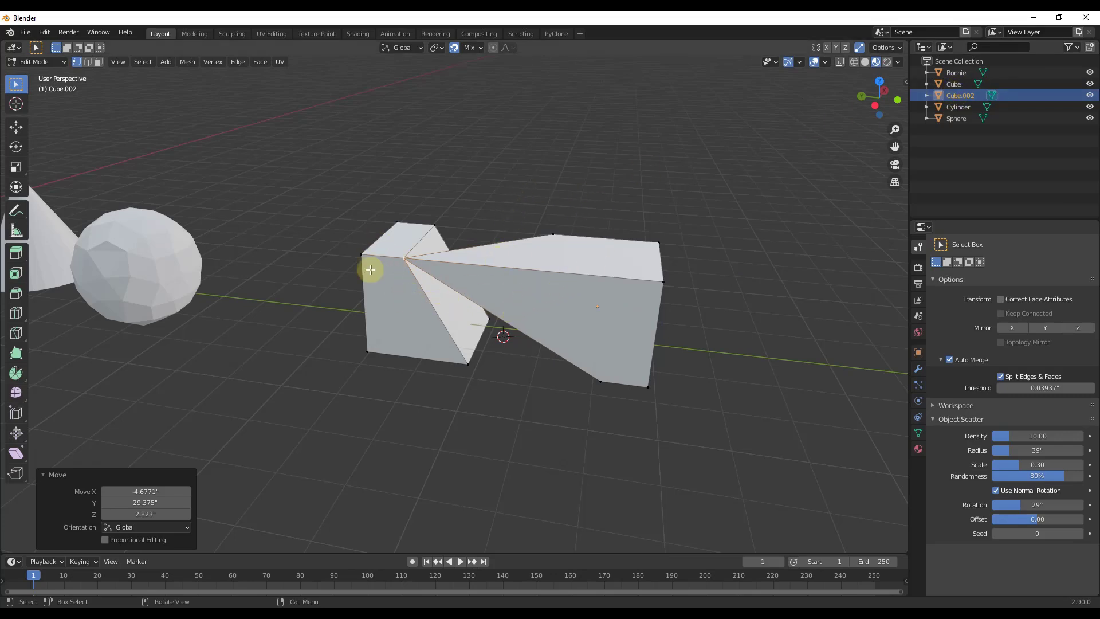